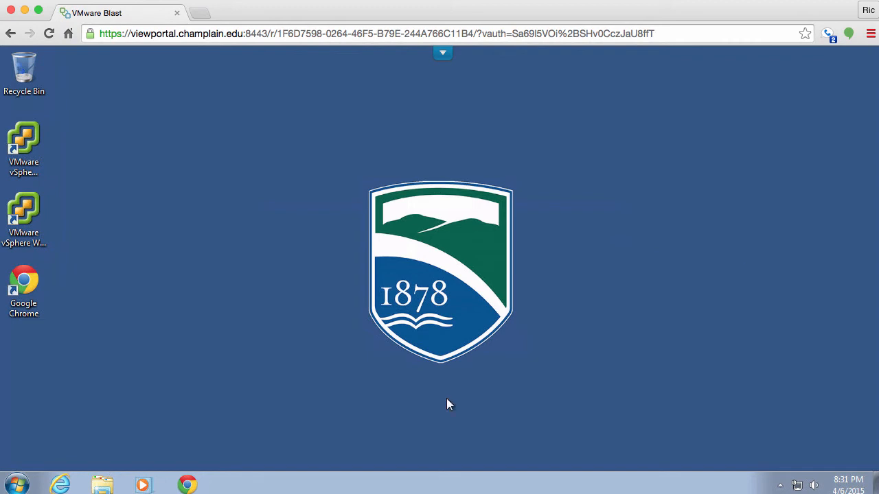
{"action": "mouse_move", "coordinate": [102, 486]}
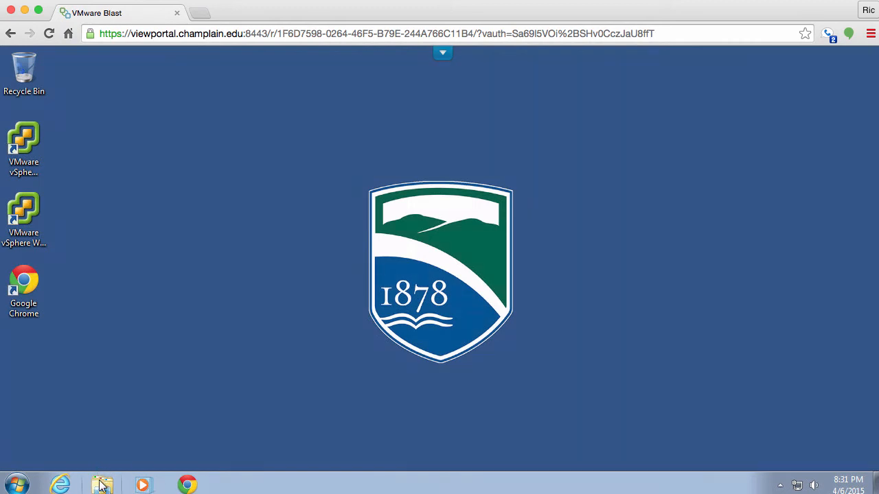
Step: Browse in Windows Explorer to S:\CFDI320\LogFileParser via Computer
{"action": "left_click", "coordinate": [102, 485]}
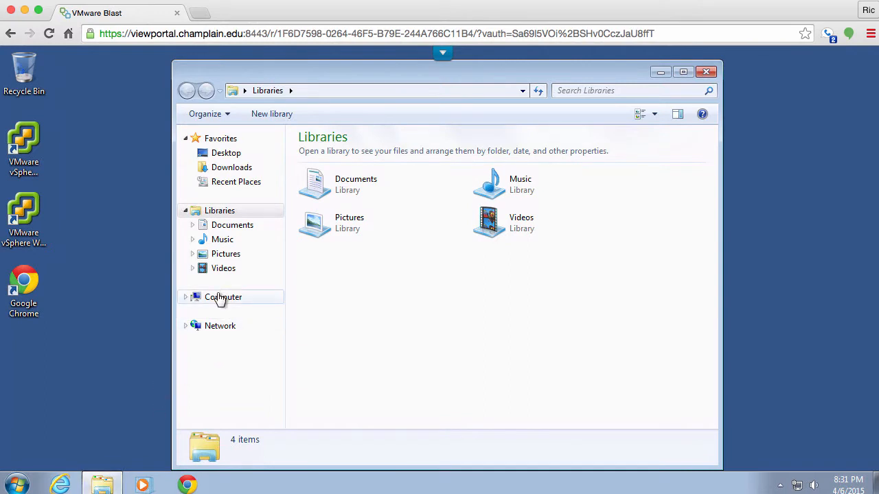
{"action": "left_click", "coordinate": [223, 297]}
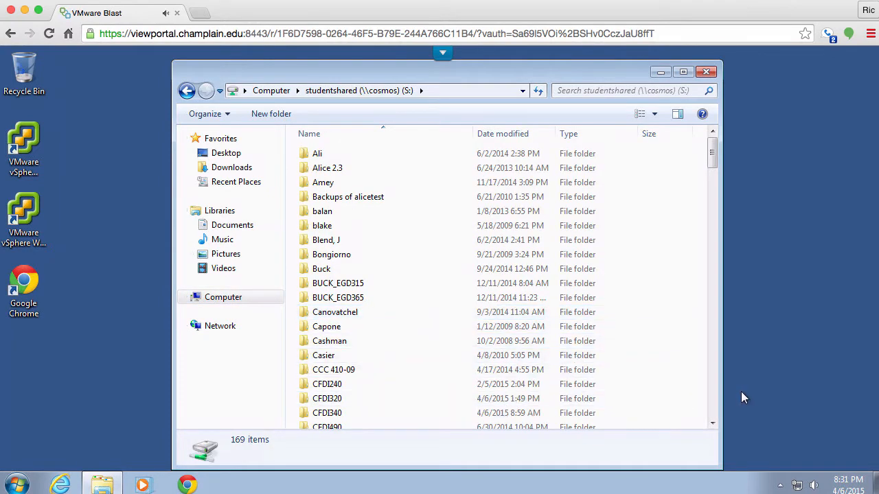
{"action": "scroll", "scroll_direction": "down", "scroll_amount": 3}
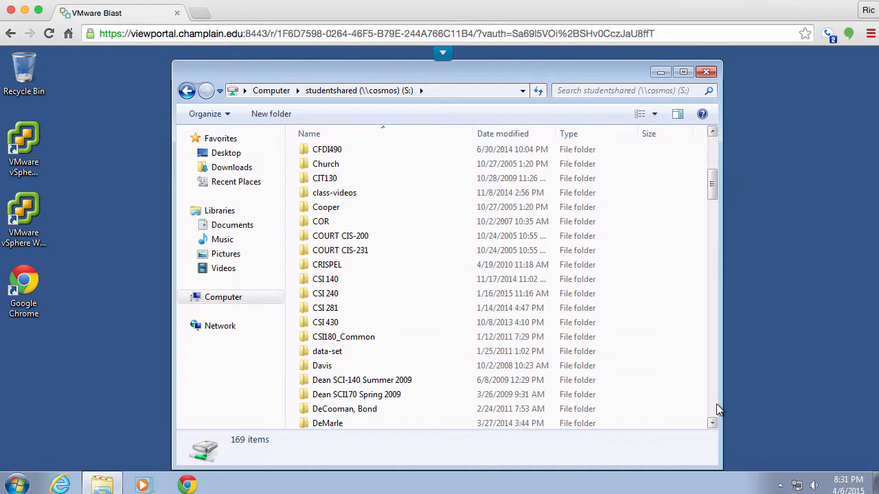
{"action": "mouse_move", "coordinate": [750, 238]}
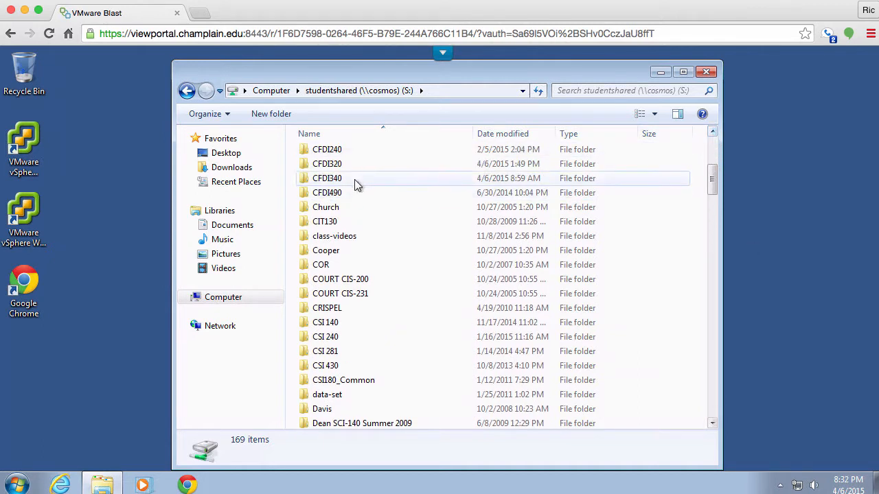
{"action": "double_click", "coordinate": [327, 164]}
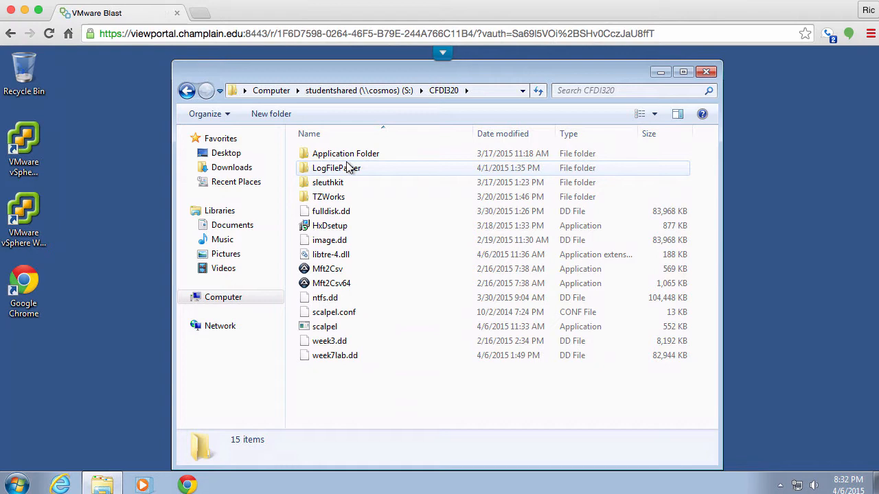
{"action": "mouse_move", "coordinate": [343, 183]}
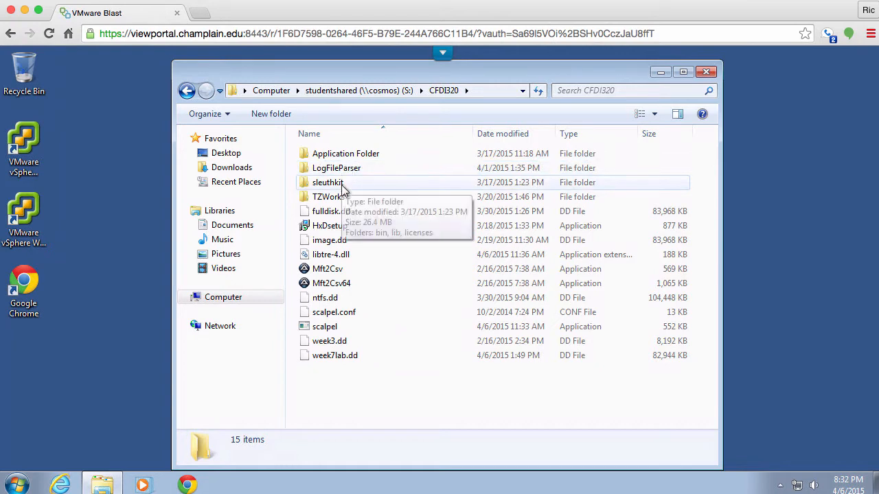
{"action": "double_click", "coordinate": [337, 168]}
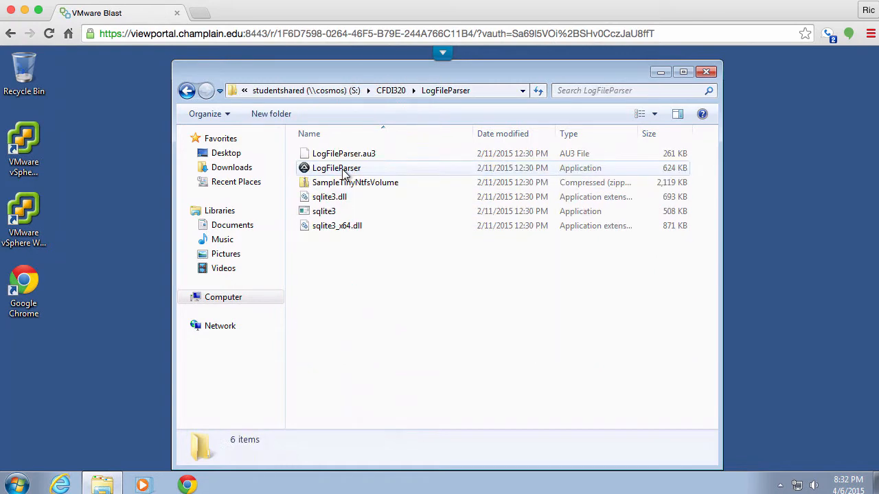
{"action": "mouse_move", "coordinate": [337, 168]}
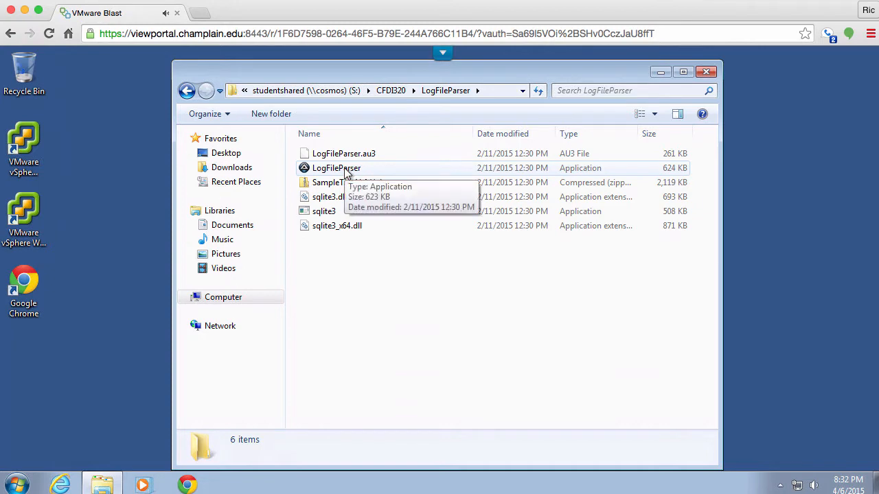
Step: Launch LogFileParser.exe and select S:\CFDI320\image.dd as the $LogFile input
{"action": "double_click", "coordinate": [335, 168]}
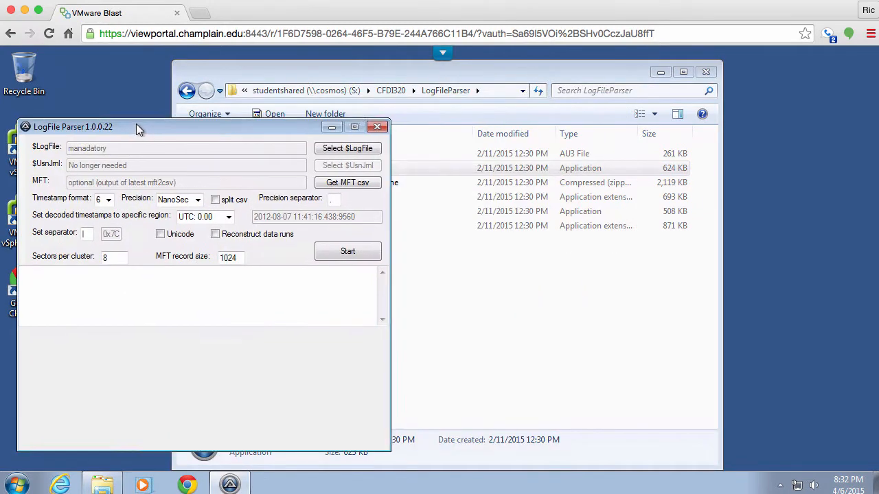
{"action": "left_click_drag", "start_coordinate": [137, 126], "coordinate": [138, 122]}
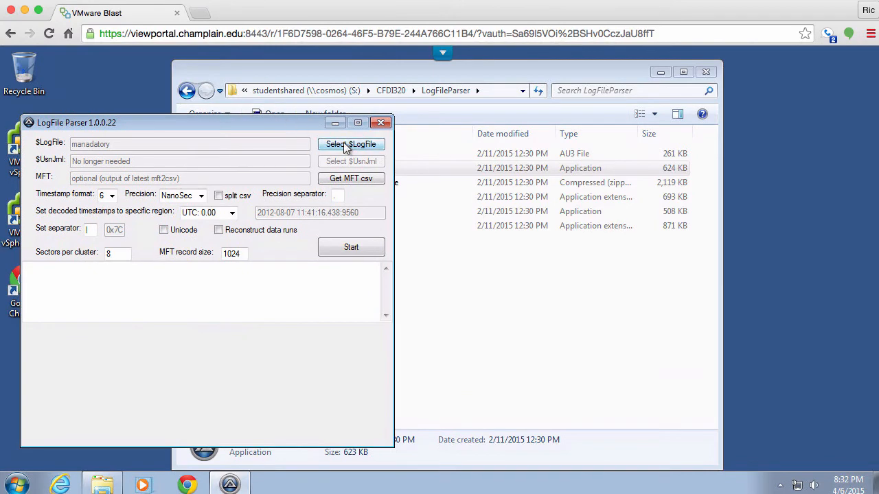
{"action": "left_click", "coordinate": [350, 144]}
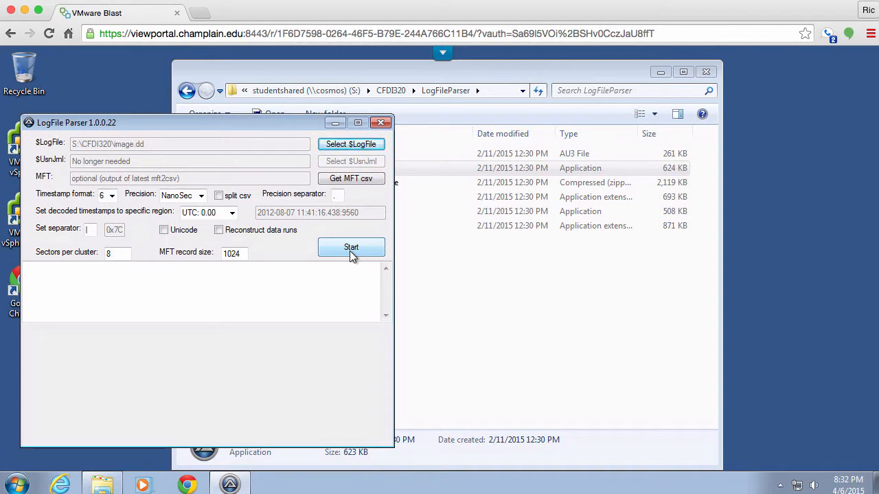
Step: Start decoding the $LogFile and dismiss the reference mismatch error pop-ups
{"action": "left_click", "coordinate": [351, 247]}
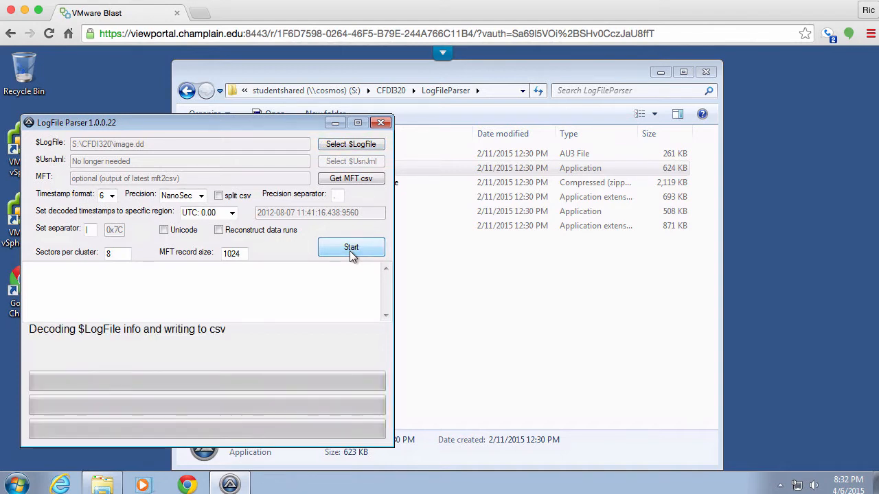
{"action": "left_click", "coordinate": [351, 248]}
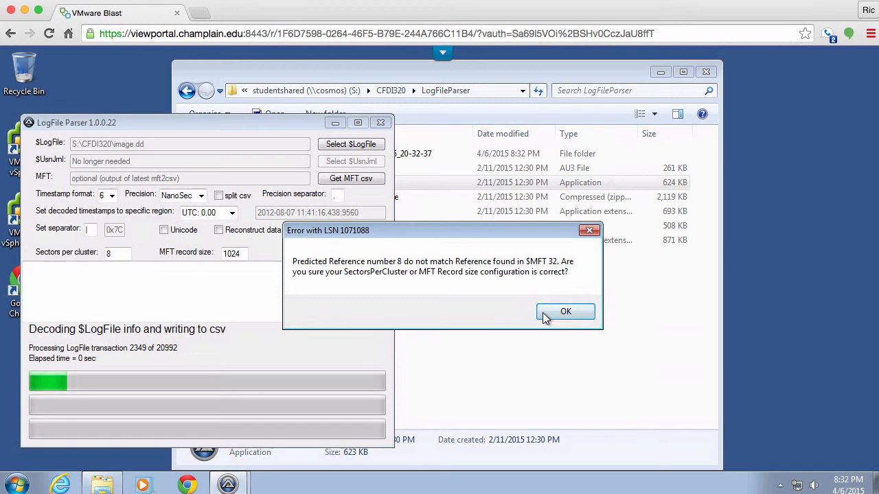
{"action": "left_click", "coordinate": [566, 311]}
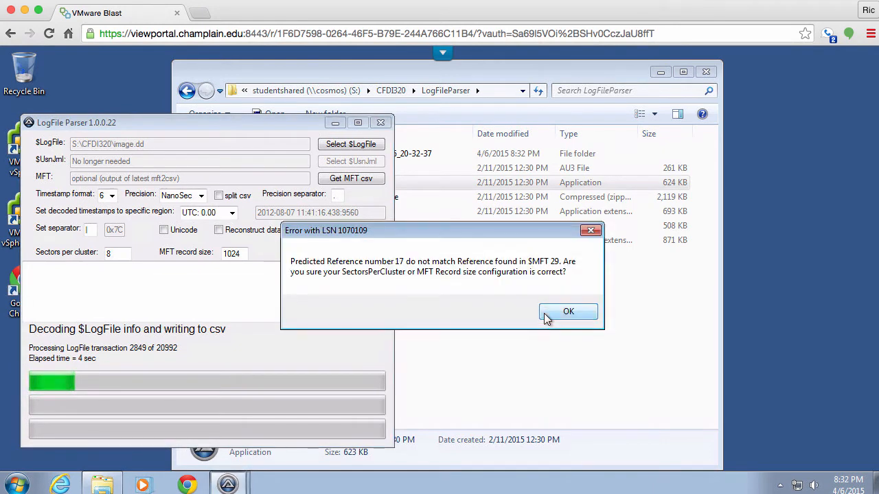
{"action": "left_click", "coordinate": [569, 311]}
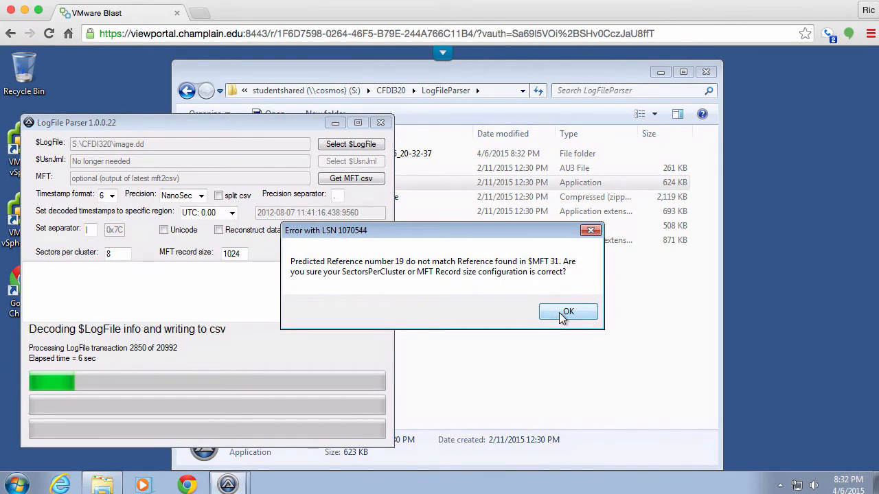
{"action": "left_click", "coordinate": [567, 312]}
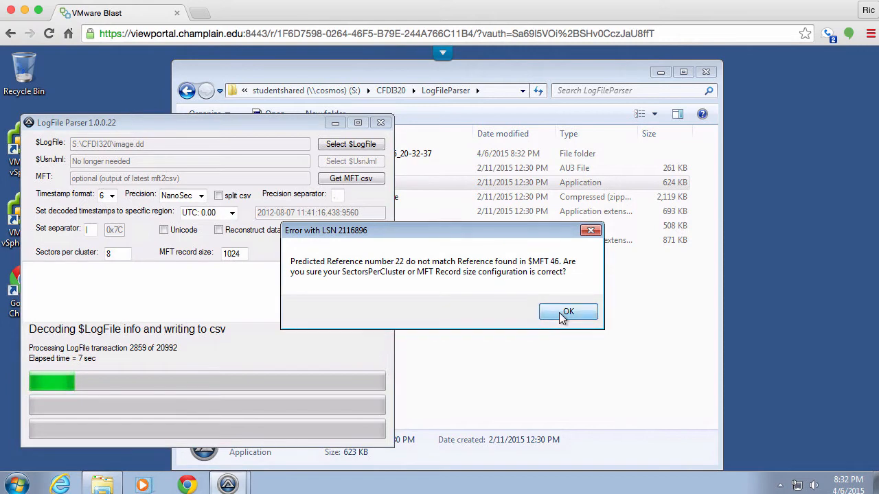
{"action": "left_click", "coordinate": [568, 312]}
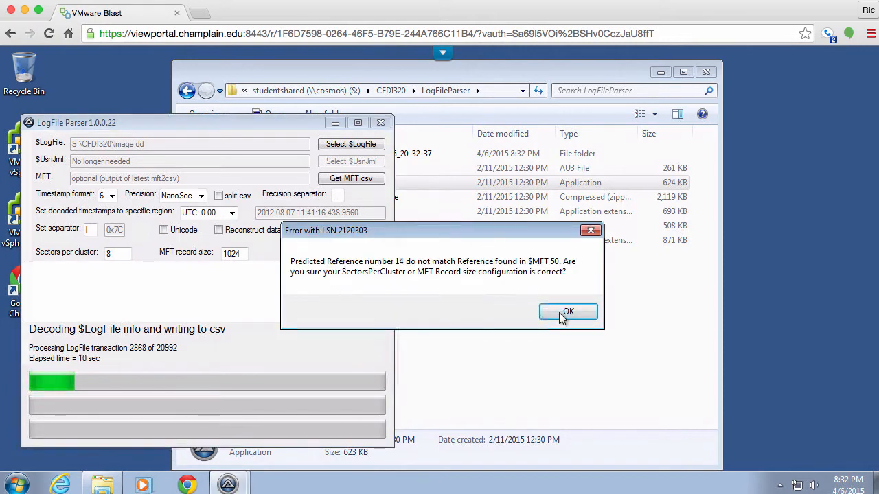
{"action": "left_click", "coordinate": [568, 312]}
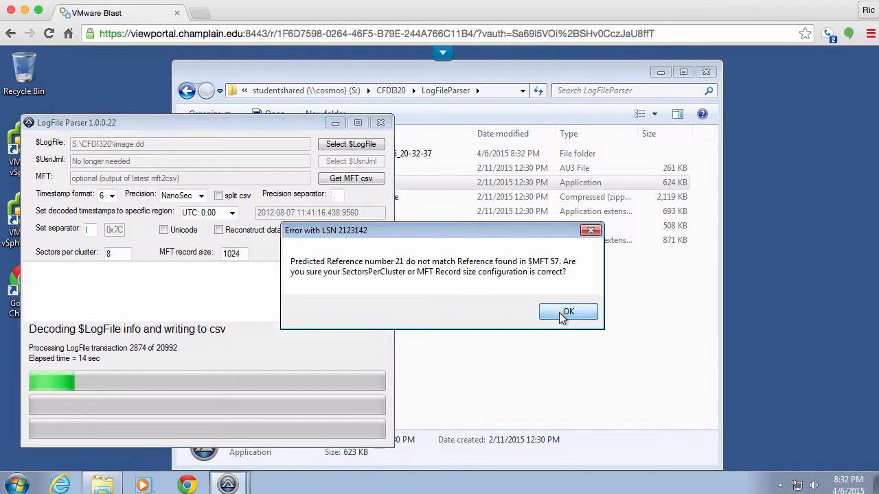
{"action": "left_click", "coordinate": [568, 311]}
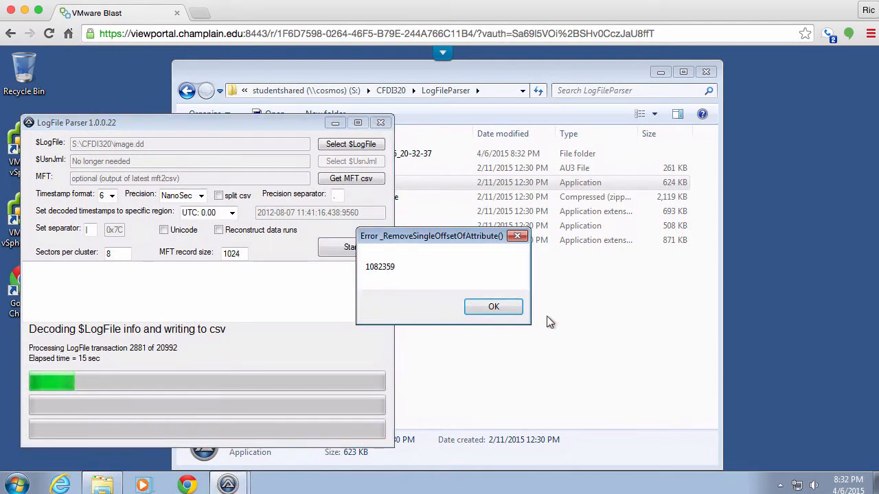
Step: Dismiss the attribute offset, not-a-number and remaining mismatch errors until decoding reports Done
{"action": "left_click", "coordinate": [493, 306]}
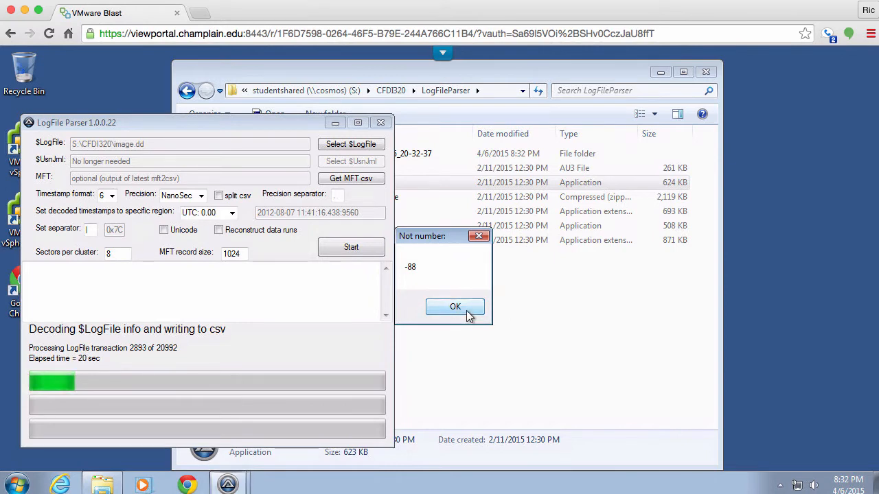
{"action": "left_click", "coordinate": [455, 307]}
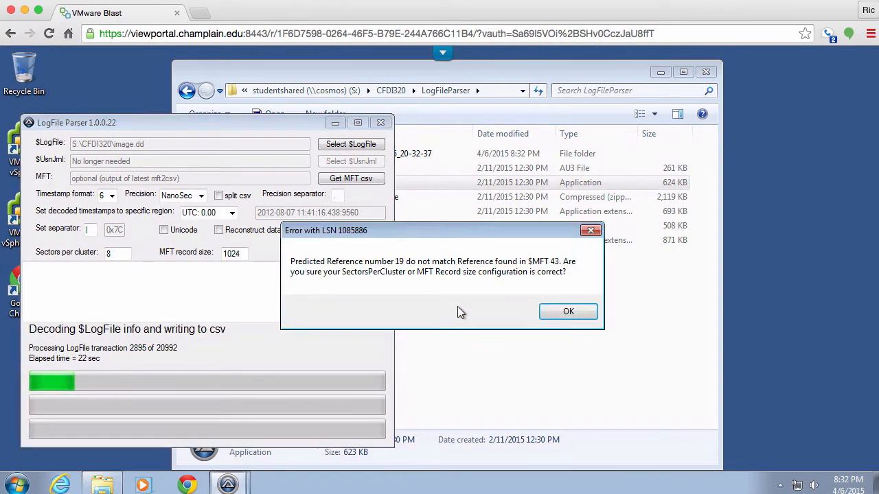
{"action": "left_click", "coordinate": [569, 311]}
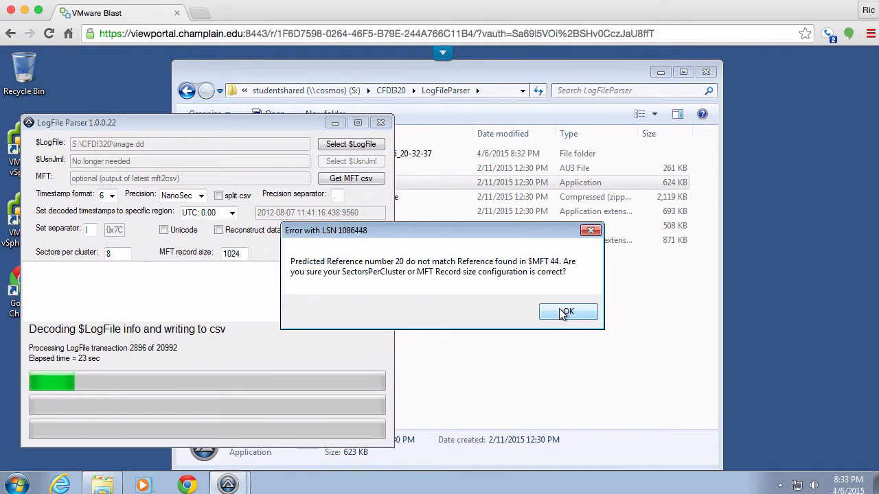
{"action": "left_click", "coordinate": [567, 312]}
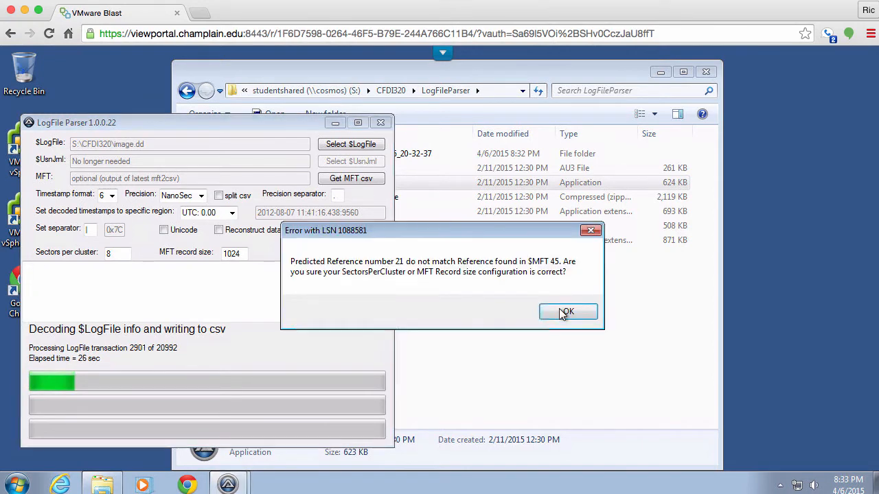
{"action": "left_click", "coordinate": [567, 311]}
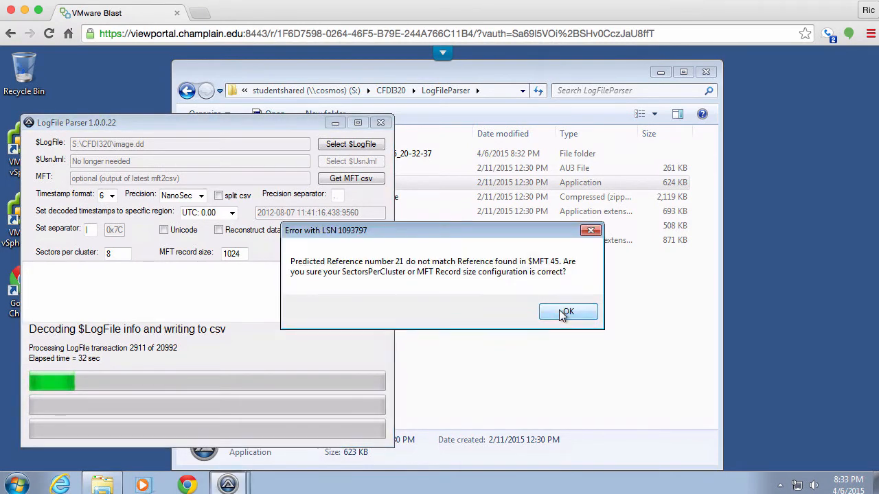
{"action": "left_click", "coordinate": [567, 311]}
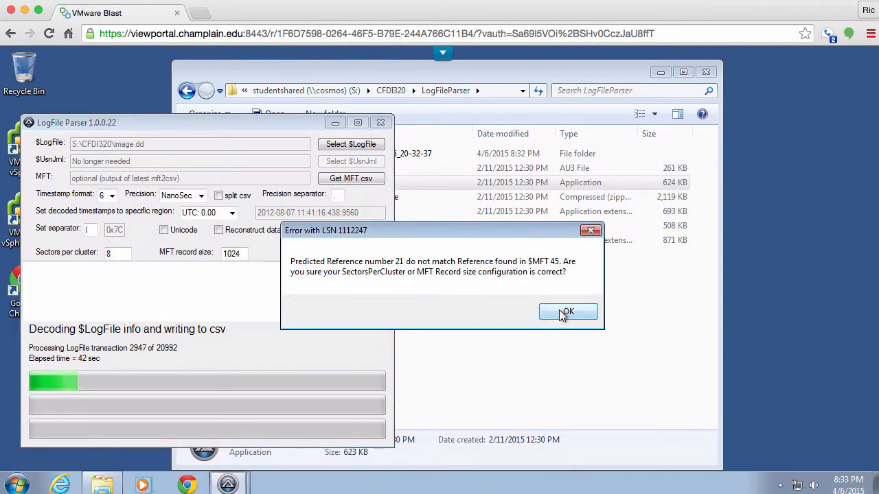
{"action": "left_click", "coordinate": [568, 311]}
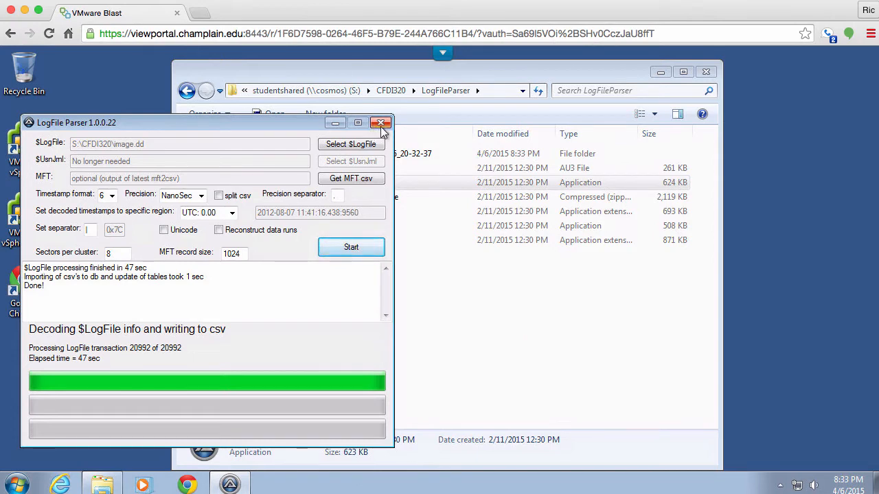
Step: Close LogFile Parser and open the NtfsOutput_2015-04-06_20-32-37 folder in Explorer
{"action": "left_click", "coordinate": [382, 123]}
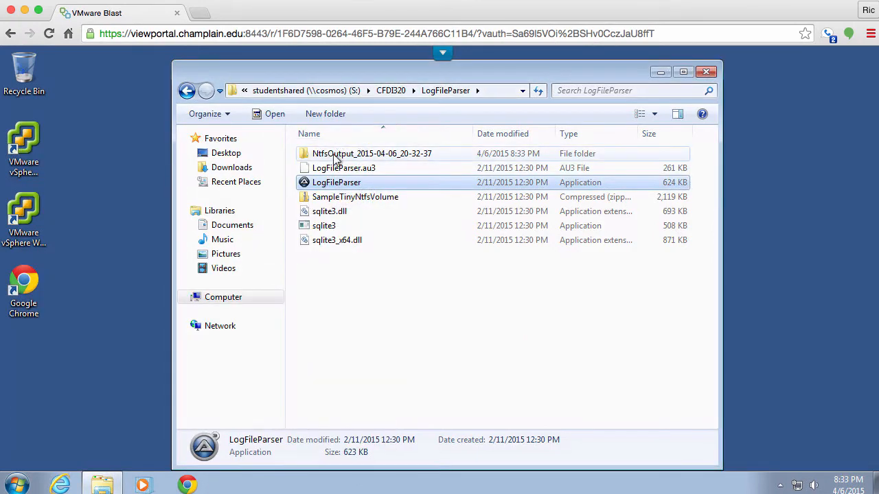
{"action": "left_click", "coordinate": [372, 153]}
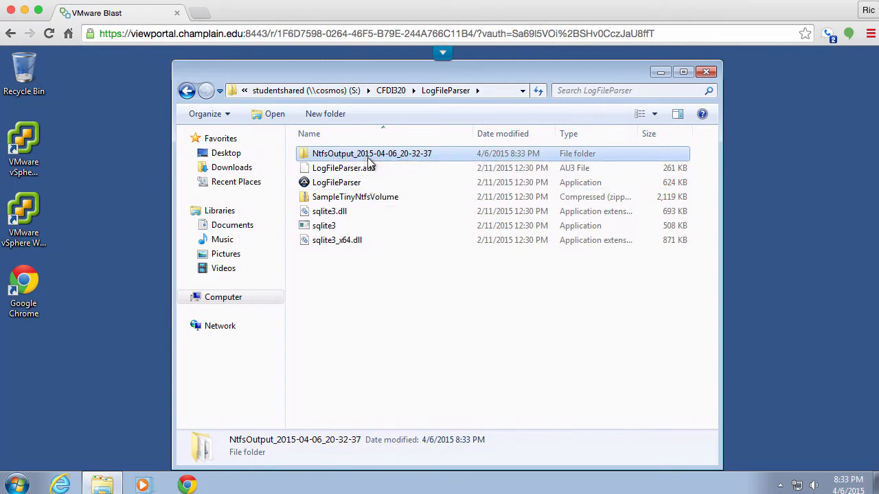
{"action": "double_click", "coordinate": [372, 153]}
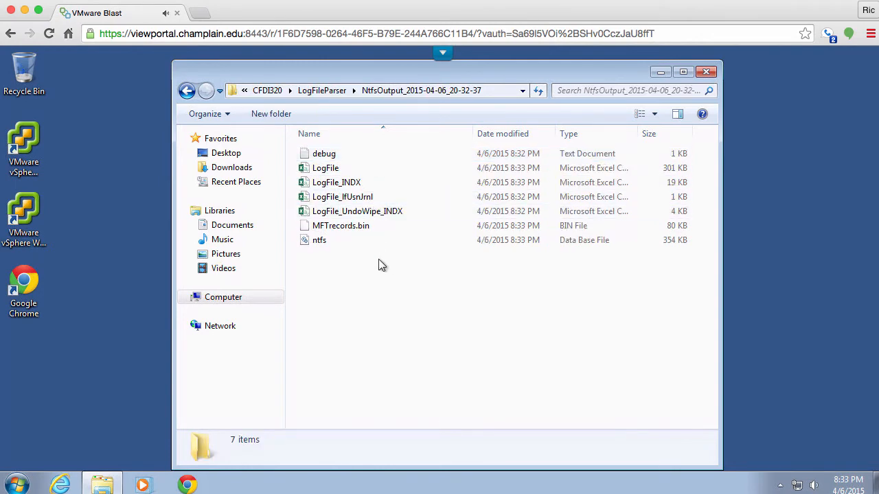
{"action": "mouse_move", "coordinate": [21, 476]}
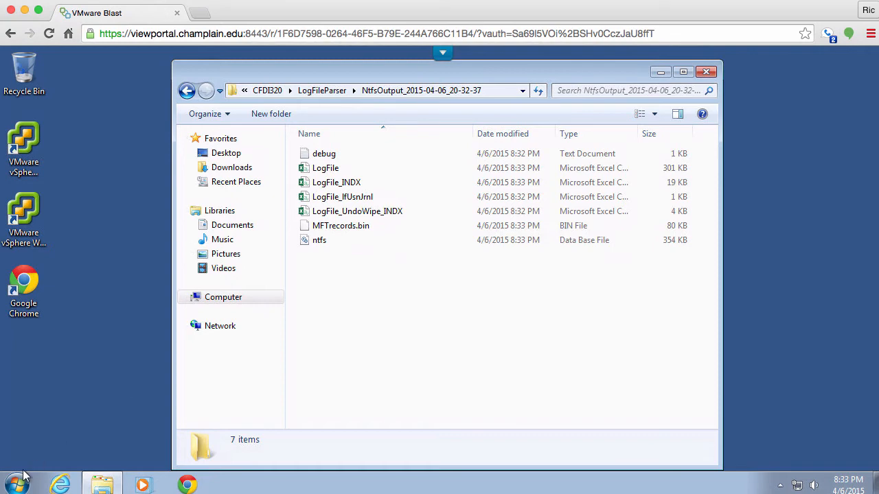
Step: Launch Excel from Start search, choose Ask me later, accept, and close the welcome screen
{"action": "left_click", "coordinate": [15, 485]}
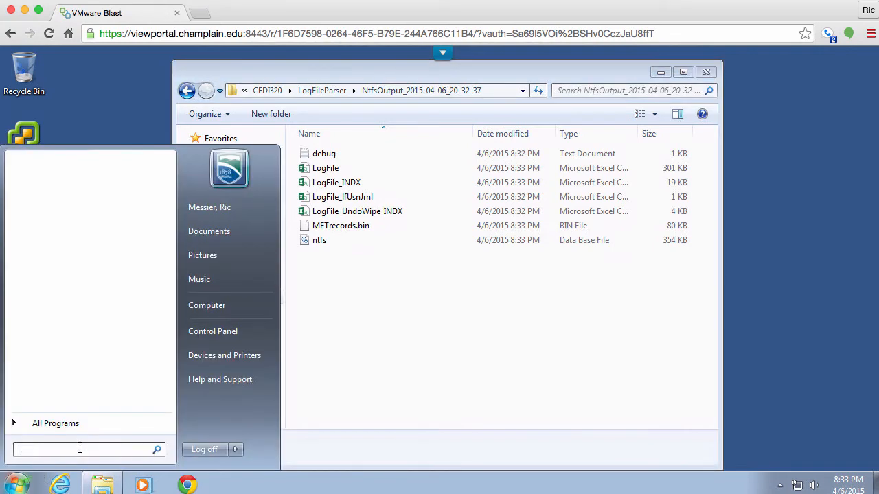
{"action": "type", "text": "excel"}
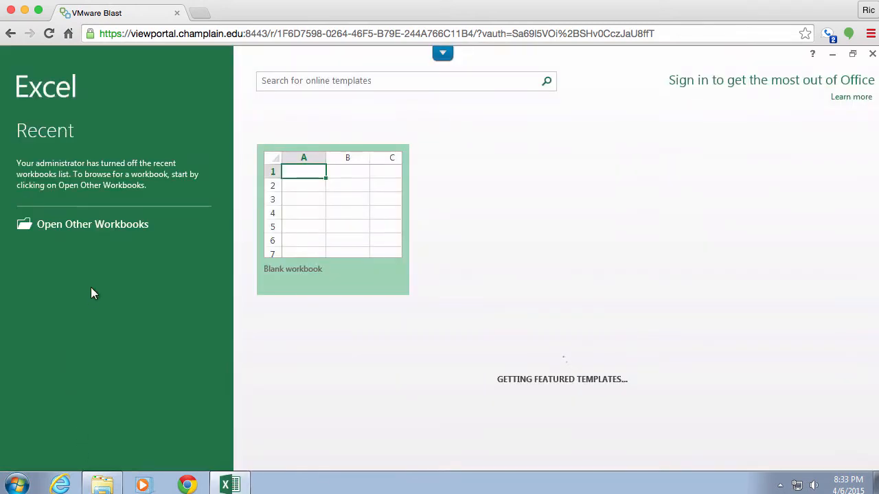
{"action": "mouse_move", "coordinate": [171, 374]}
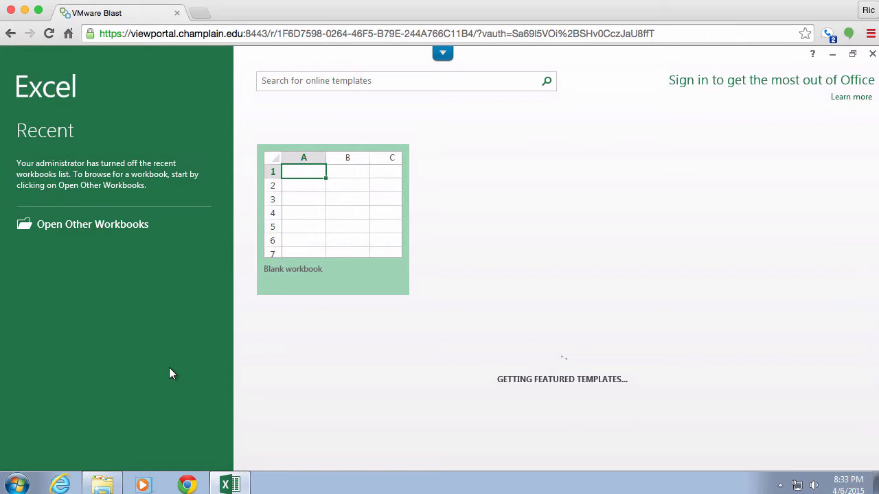
{"action": "mouse_move", "coordinate": [343, 247]}
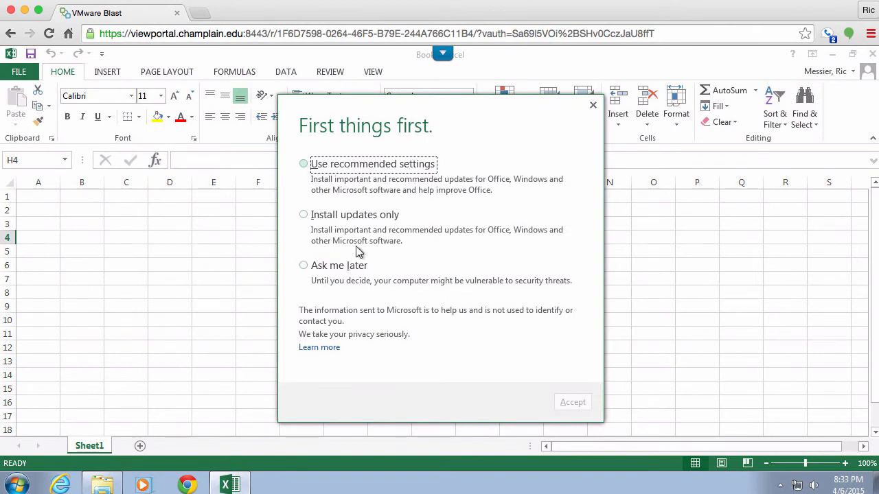
{"action": "left_click", "coordinate": [303, 265]}
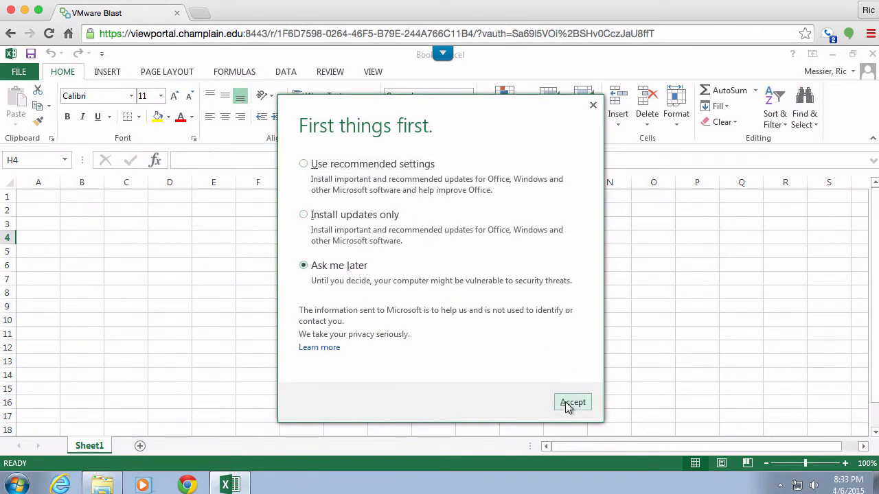
{"action": "left_click", "coordinate": [573, 402]}
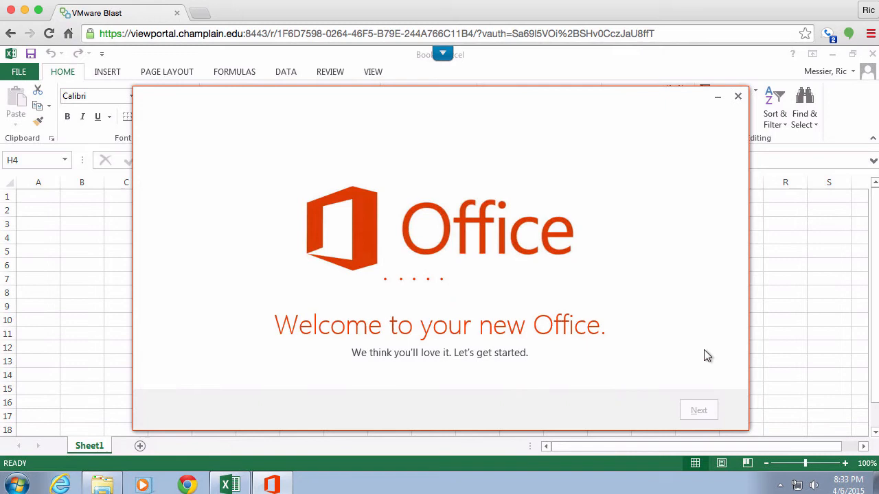
{"action": "left_click", "coordinate": [739, 96]}
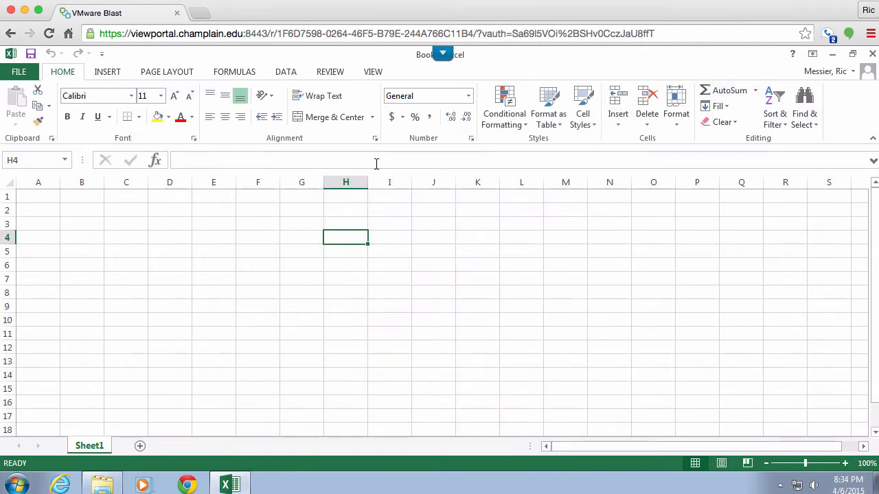
Step: Start a Data > From Text import and browse to the computer's drives
{"action": "left_click", "coordinate": [286, 72]}
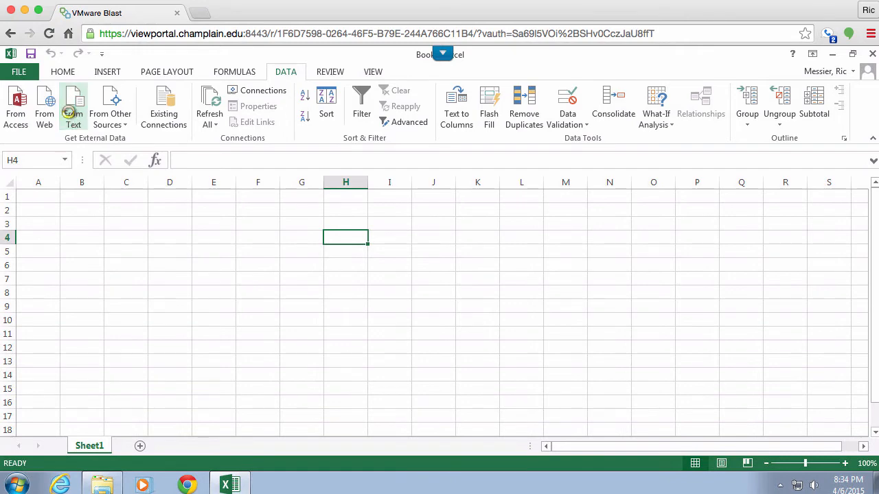
{"action": "left_click", "coordinate": [73, 106]}
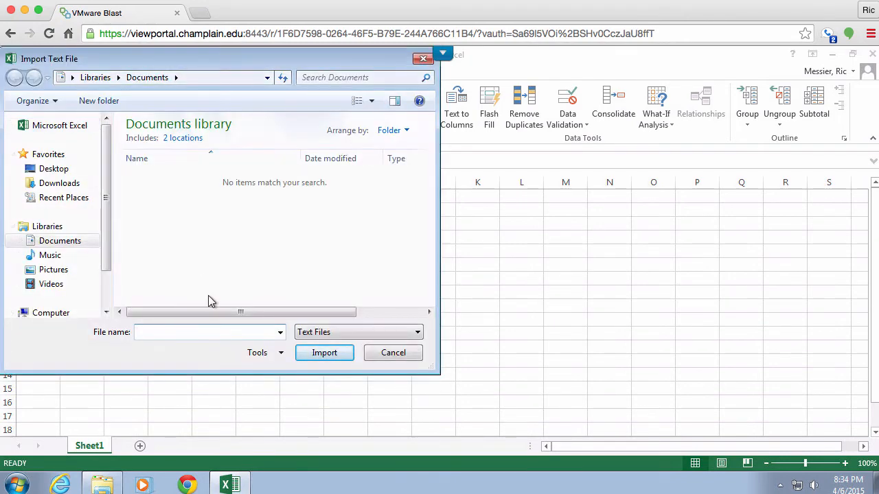
{"action": "left_click", "coordinate": [51, 284]}
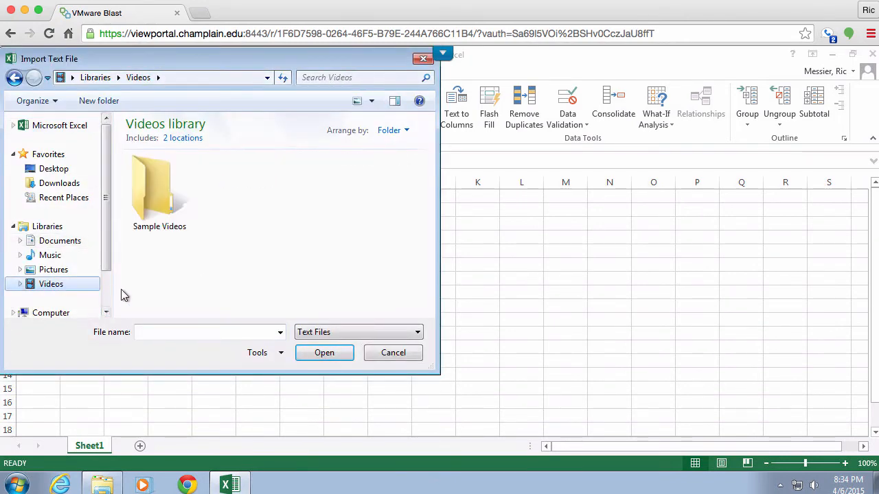
{"action": "scroll", "scroll_direction": "down", "scroll_amount": 3}
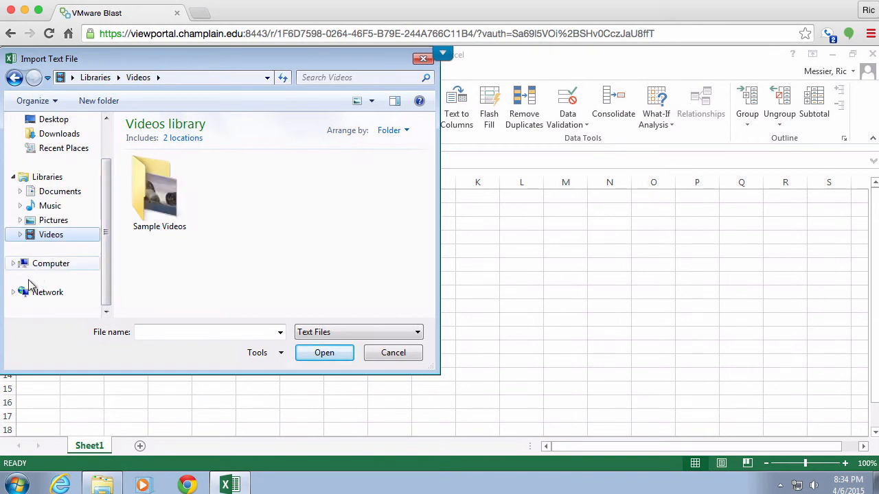
{"action": "left_click", "coordinate": [50, 263]}
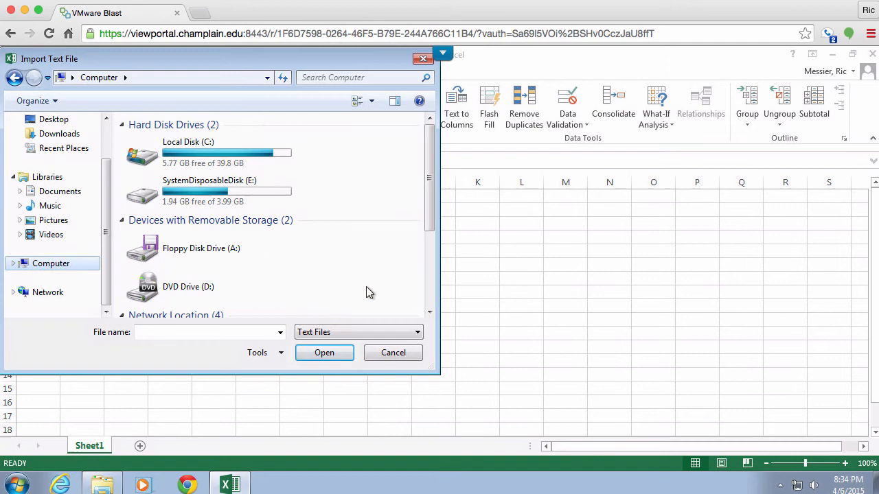
{"action": "scroll", "scroll_direction": "down", "scroll_amount": 3}
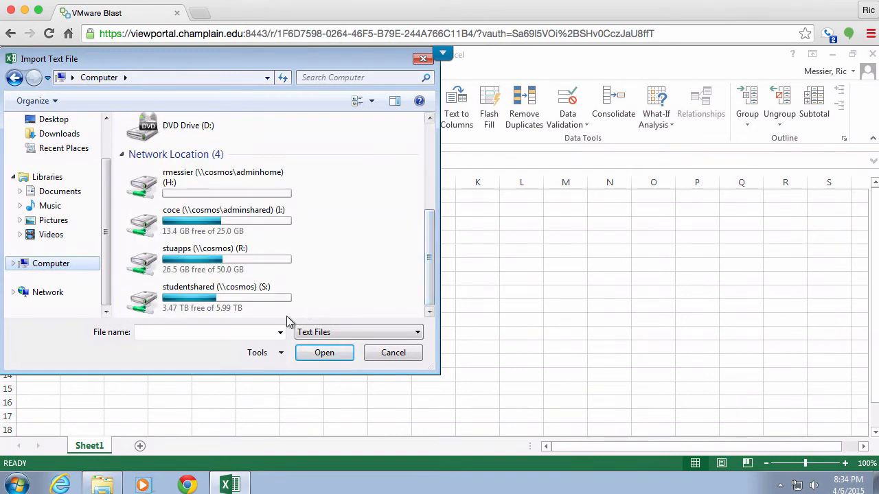
Step: Navigate studentshared (S:) > CFDI320 > LogFileParser > NtfsOutput folder and pick the LogFile CSV
{"action": "double_click", "coordinate": [215, 297]}
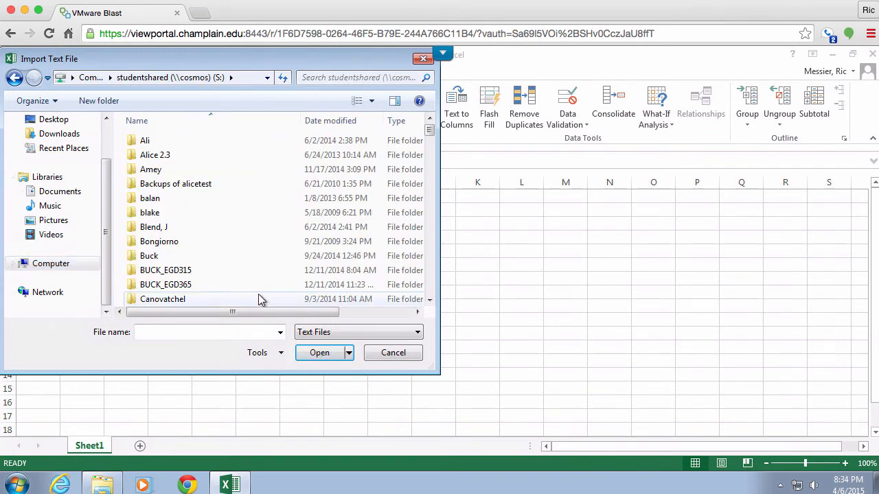
{"action": "scroll", "scroll_direction": "down", "scroll_amount": 3}
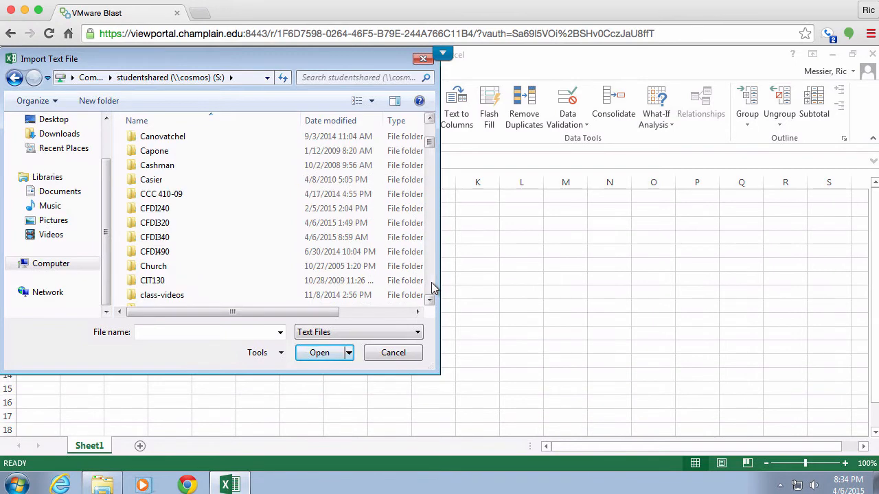
{"action": "mouse_move", "coordinate": [220, 251]}
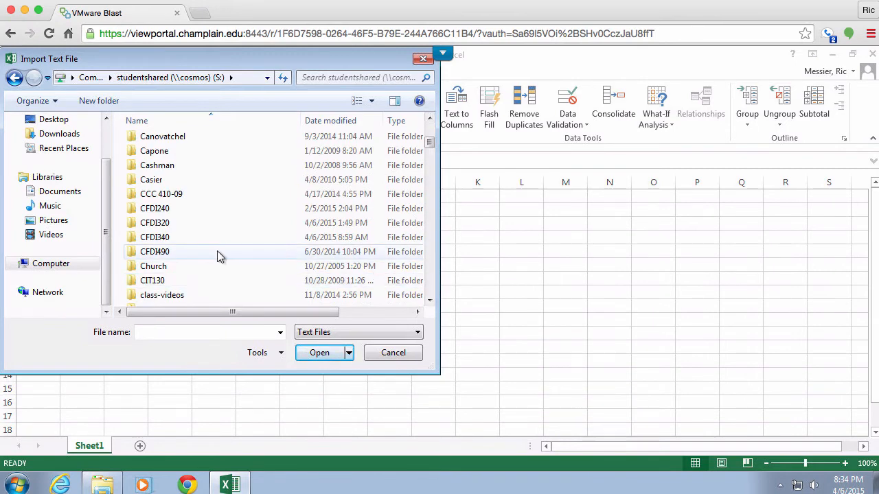
{"action": "double_click", "coordinate": [155, 223]}
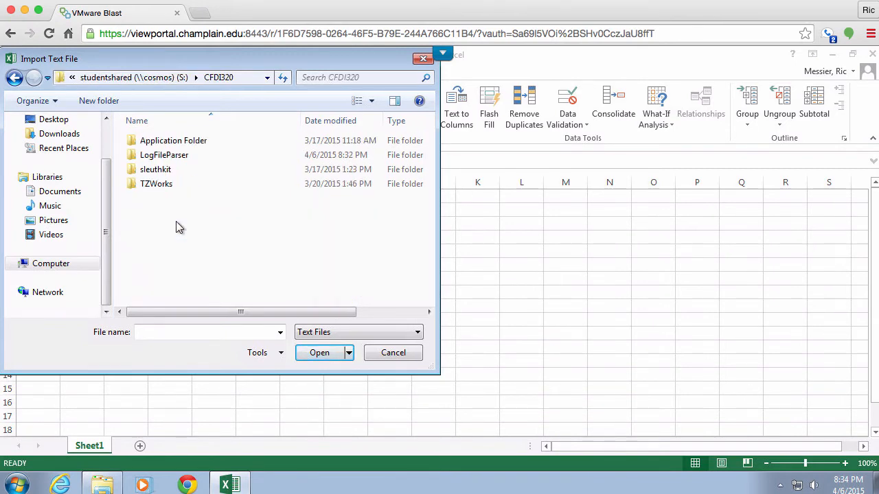
{"action": "double_click", "coordinate": [164, 155]}
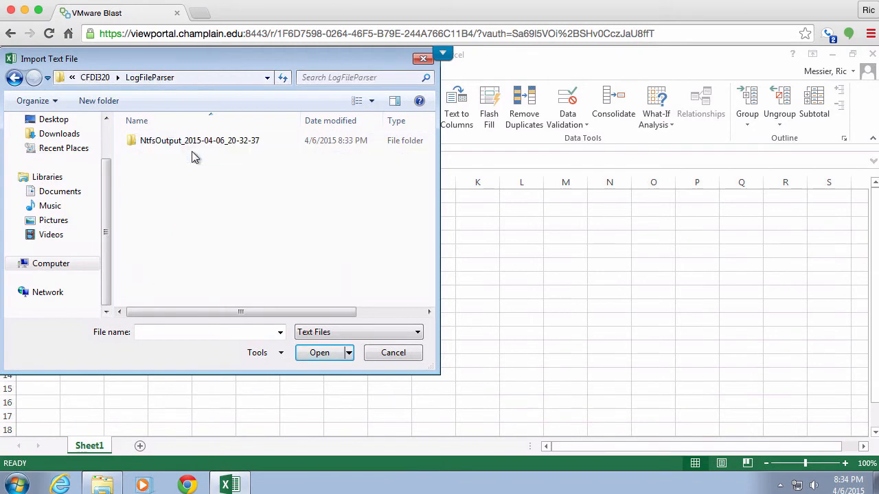
{"action": "double_click", "coordinate": [199, 140]}
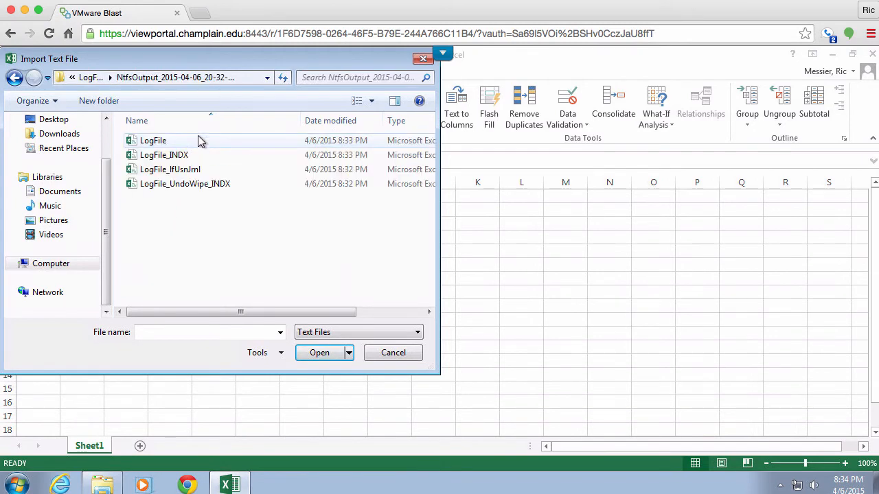
{"action": "left_click", "coordinate": [393, 353]}
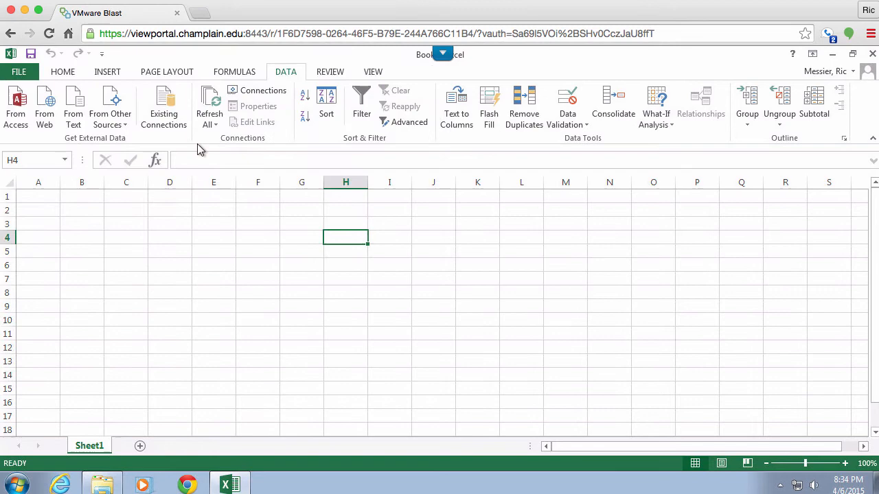
Step: Run the Text Import Wizard with a pipe delimiter, then cancel placing data at H4
{"action": "left_click", "coordinate": [73, 107]}
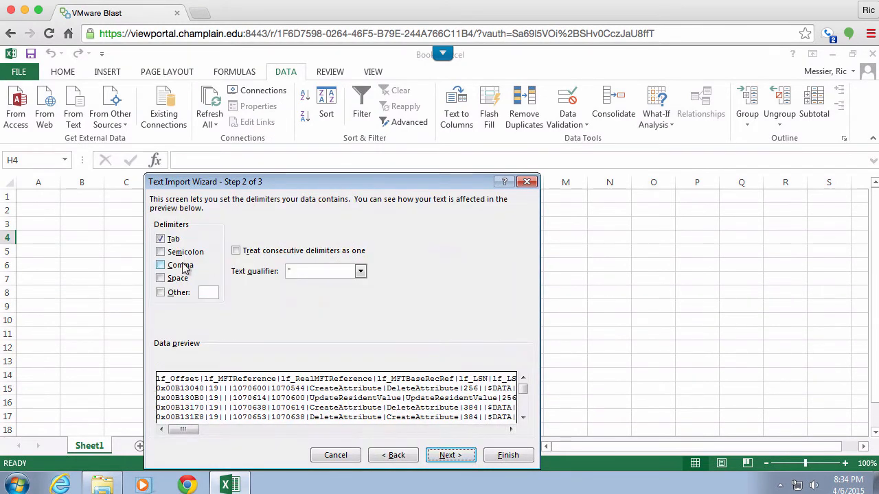
{"action": "left_click", "coordinate": [160, 293]}
{"action": "type", "text": "|"}
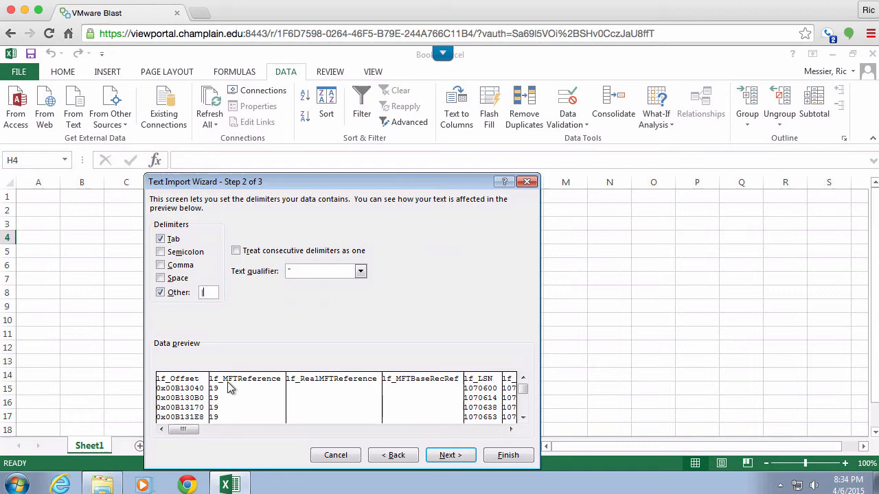
{"action": "mouse_move", "coordinate": [371, 426]}
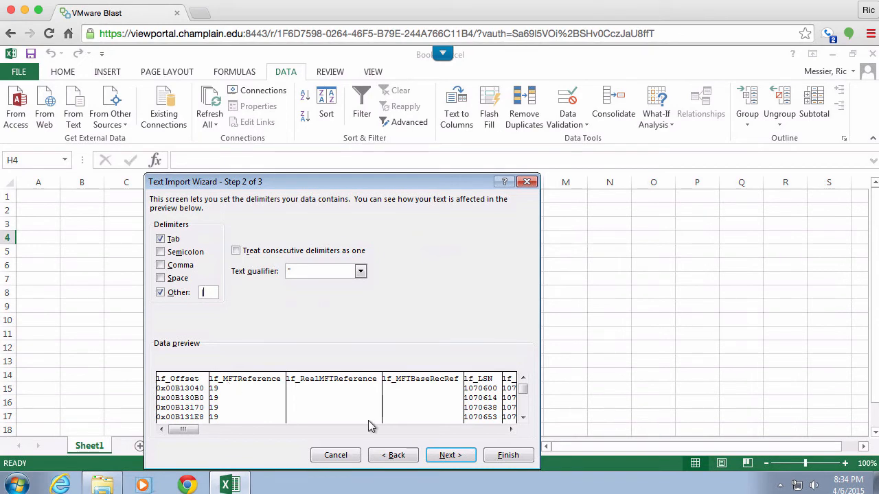
{"action": "left_click", "coordinate": [450, 455]}
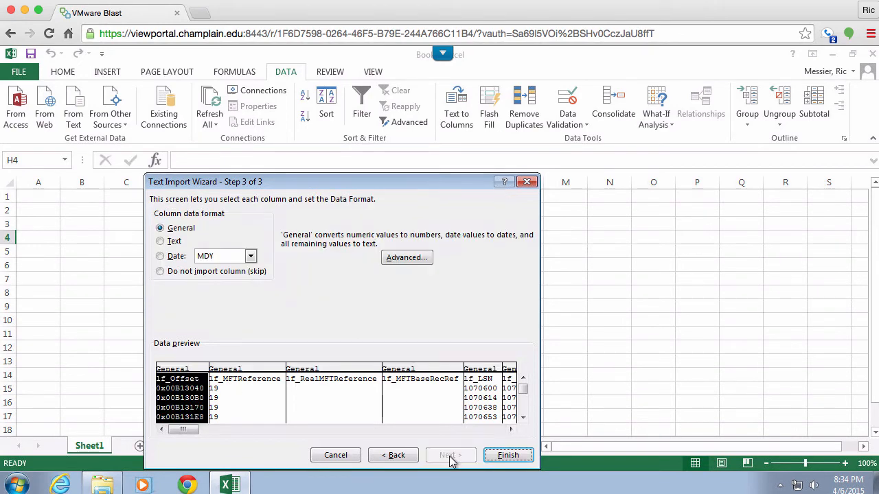
{"action": "left_click", "coordinate": [508, 455]}
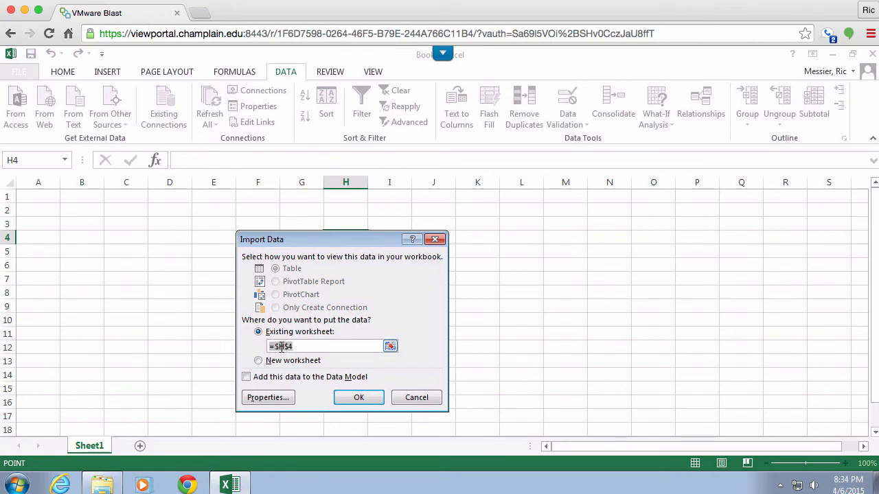
{"action": "left_click", "coordinate": [416, 397]}
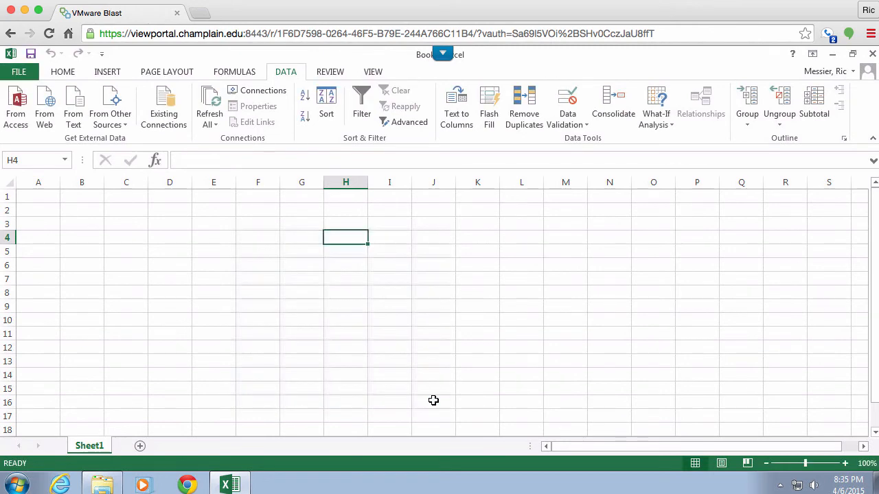
Step: Import LogFile.csv from cell A1, delimited on the pipe character
{"action": "left_click", "coordinate": [38, 197]}
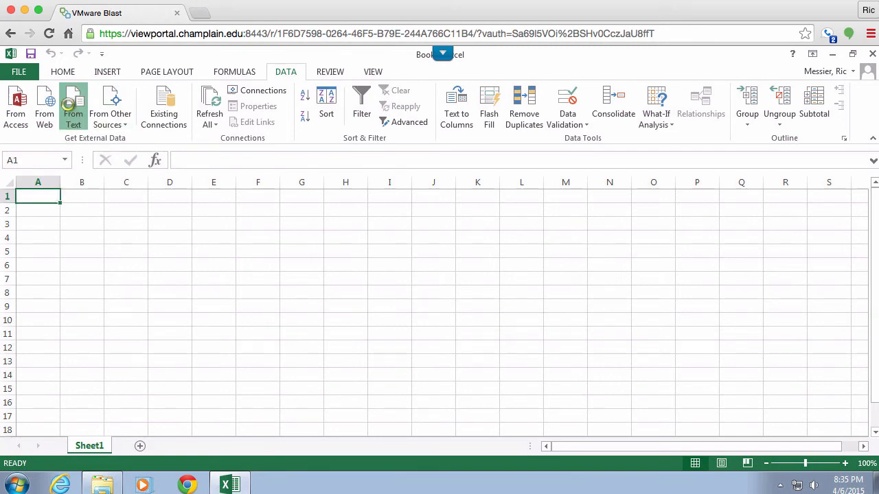
{"action": "left_click", "coordinate": [73, 107]}
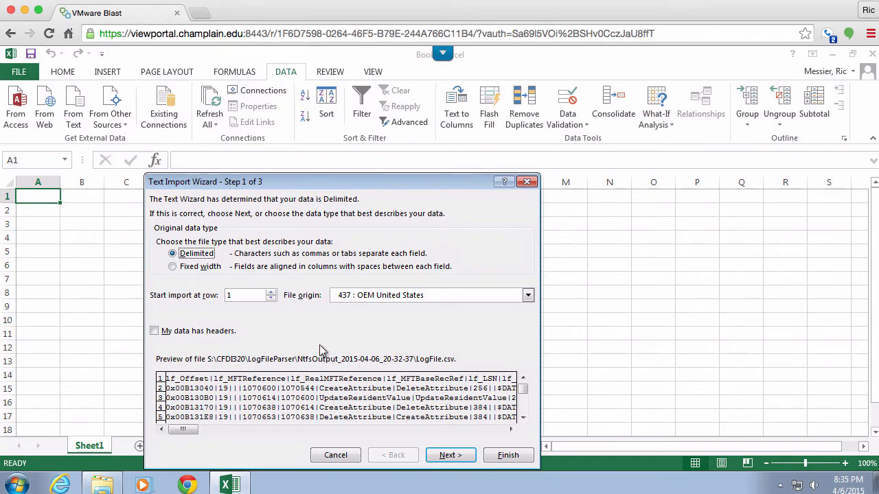
{"action": "left_click", "coordinate": [450, 454]}
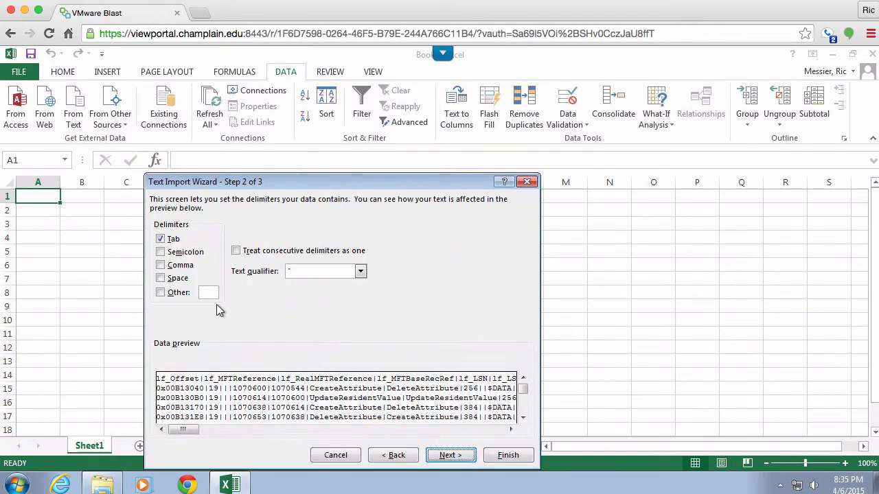
{"action": "left_click", "coordinate": [160, 293]}
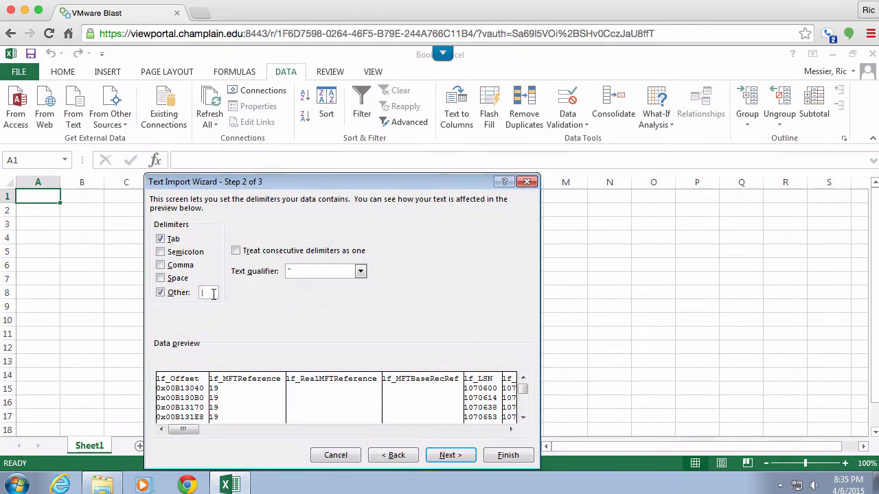
{"action": "left_click", "coordinate": [508, 455]}
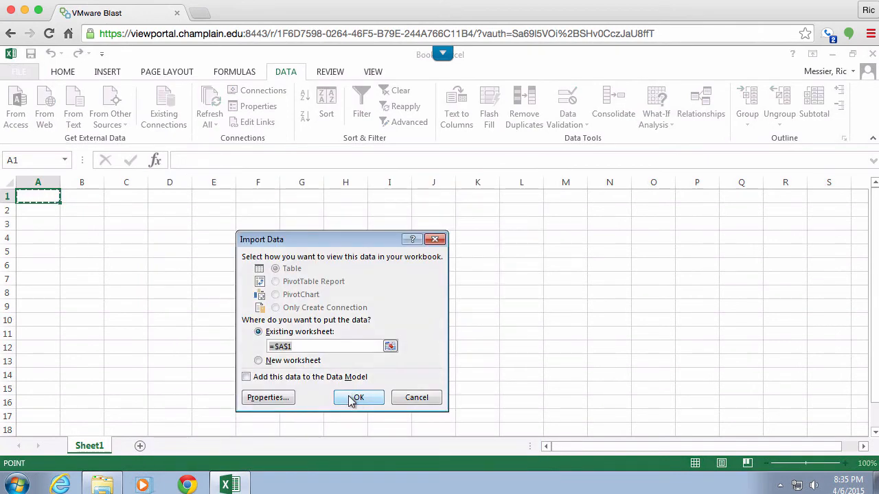
{"action": "left_click", "coordinate": [358, 397]}
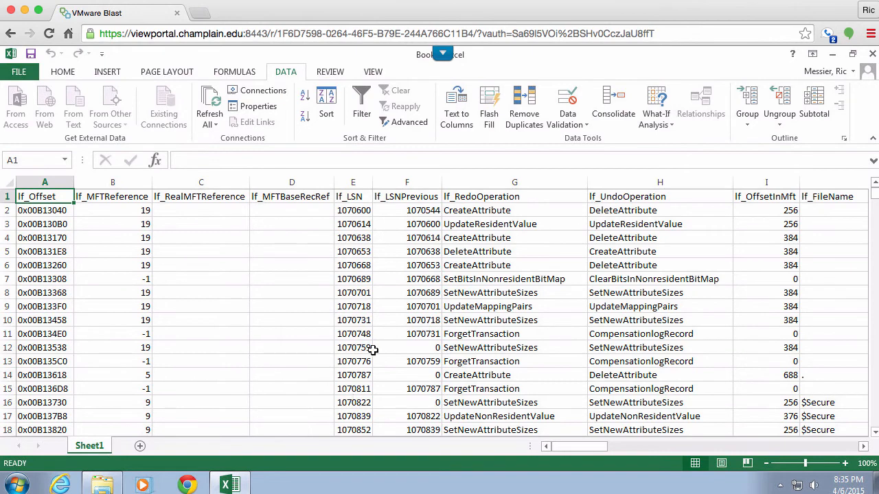
{"action": "mouse_move", "coordinate": [690, 451]}
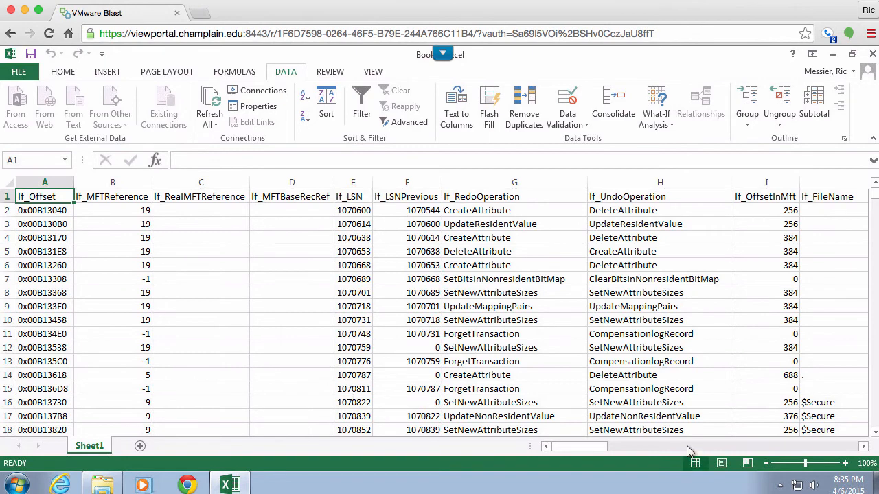
Step: Find 'JPG' in the sheet, landing on bullies.jpg in row 279
{"action": "scroll", "scroll_direction": "right", "scroll_amount": 3}
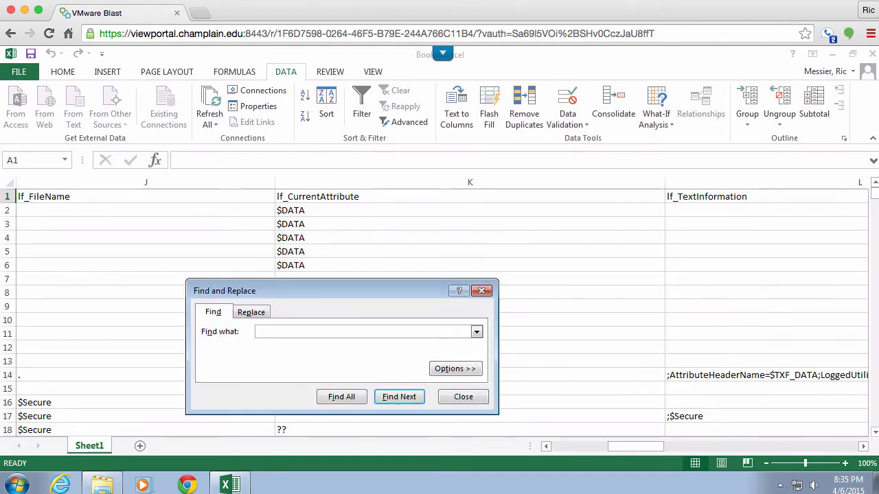
{"action": "type", "text": "JPG"}
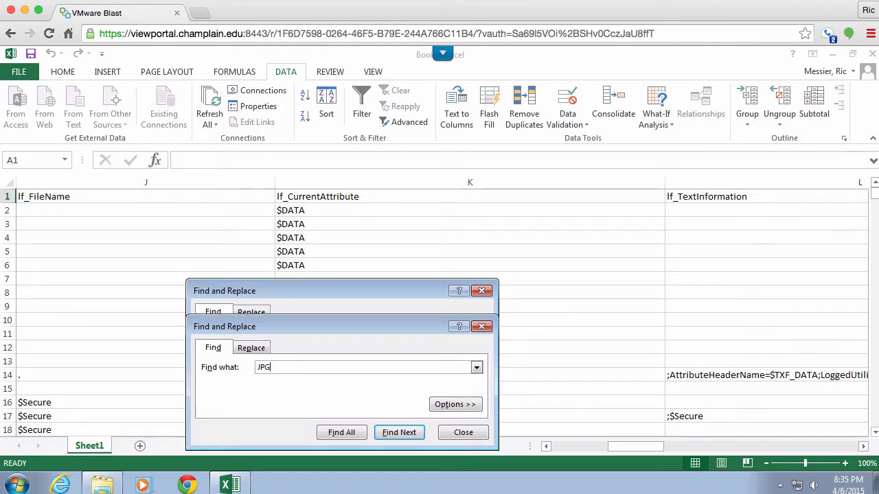
{"action": "left_click", "coordinate": [399, 432]}
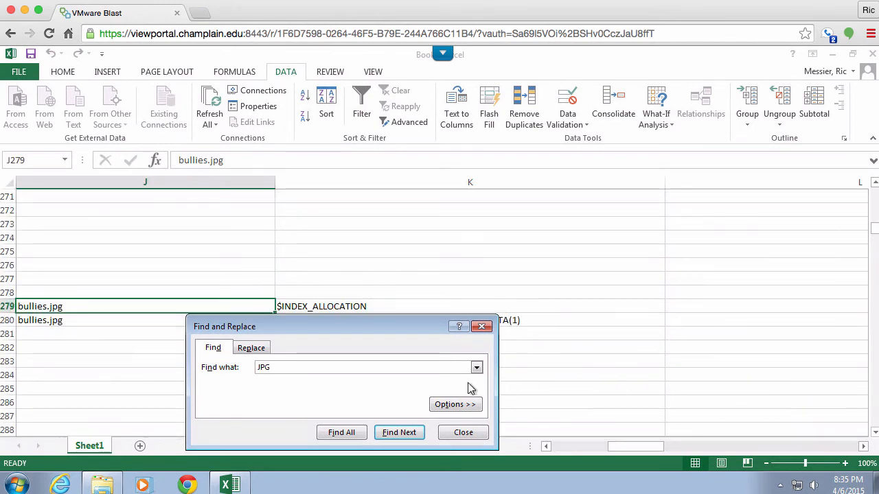
{"action": "left_click", "coordinate": [463, 432]}
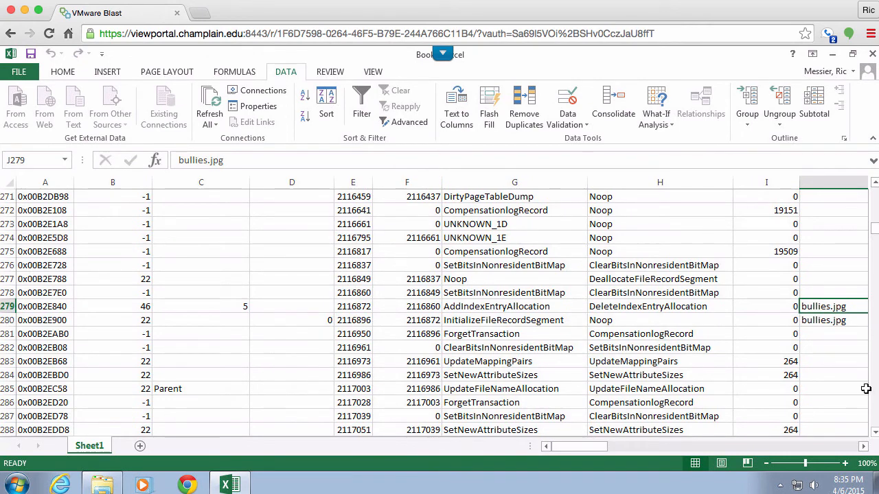
Step: Scroll to the top and close Book1 in Excel, choosing Don't Save
{"action": "scroll", "scroll_direction": "up", "scroll_amount": 3}
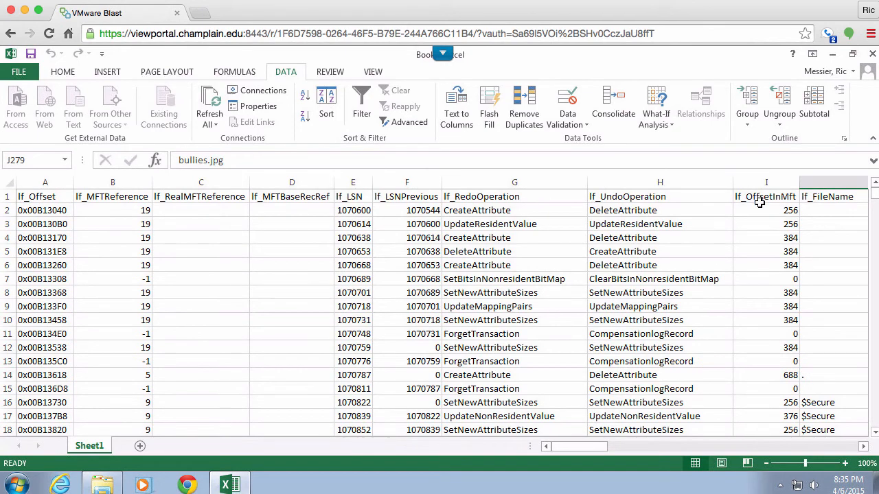
{"action": "left_click", "coordinate": [833, 210]}
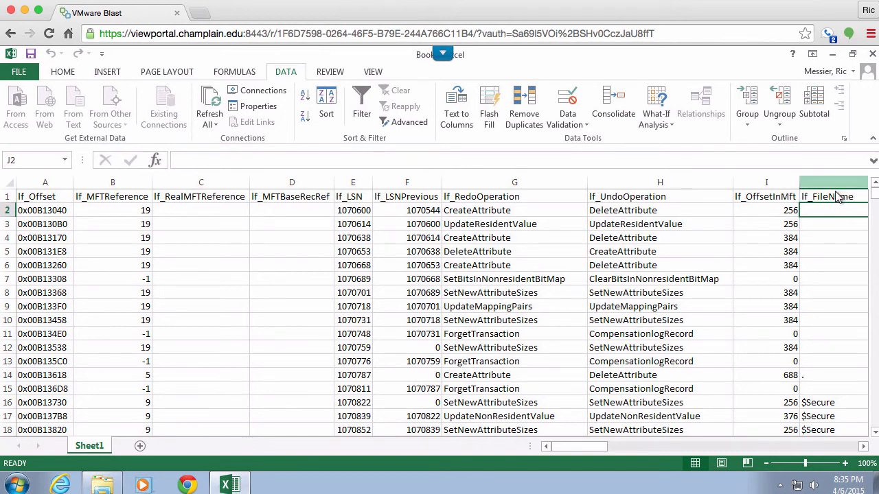
{"action": "mouse_move", "coordinate": [814, 103]}
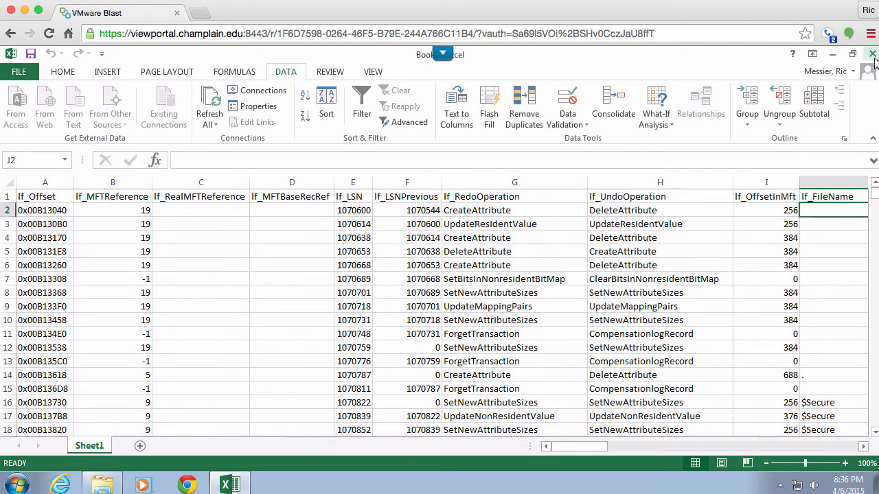
{"action": "left_click", "coordinate": [872, 54]}
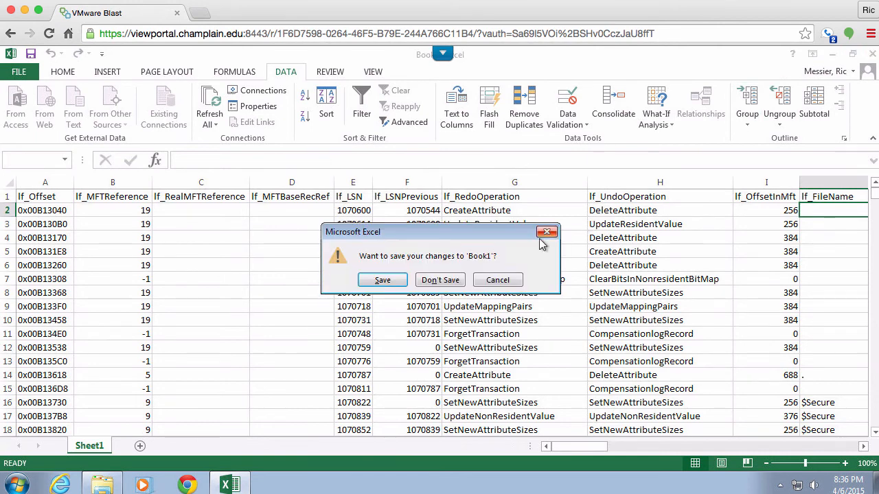
{"action": "left_click", "coordinate": [440, 280]}
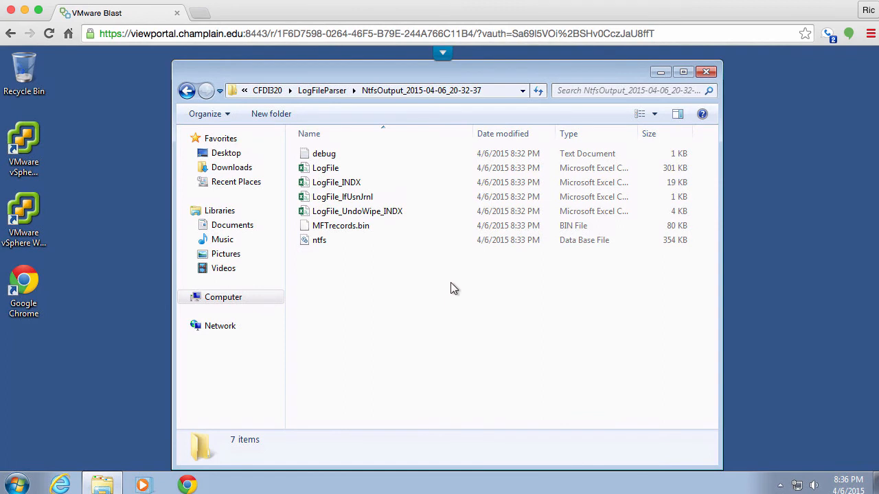
{"action": "mouse_move", "coordinate": [432, 254]}
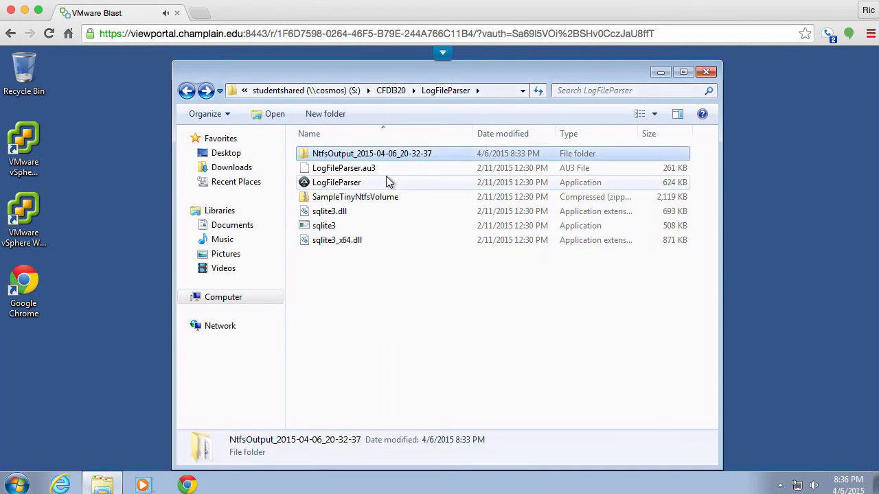
Step: Permanently delete the NtfsOutput_2015-04-06_20-32-37 folder and return to CFDI320
{"action": "right_click", "coordinate": [371, 153]}
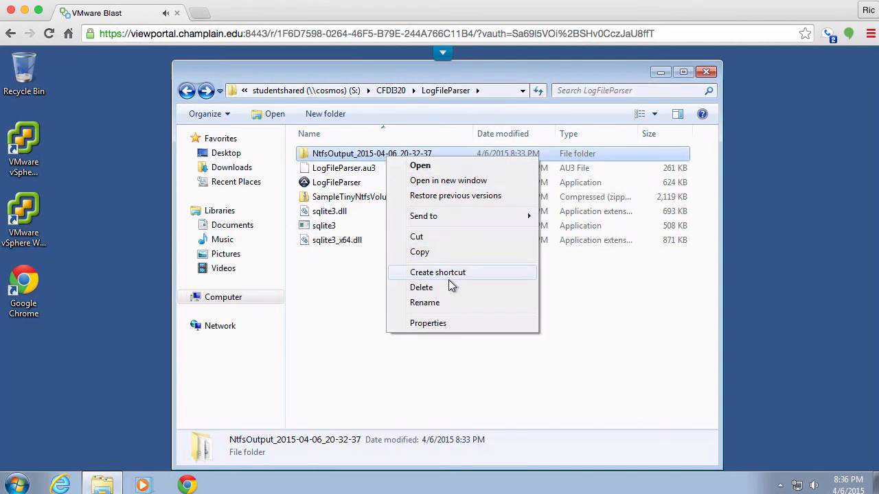
{"action": "left_click", "coordinate": [421, 287]}
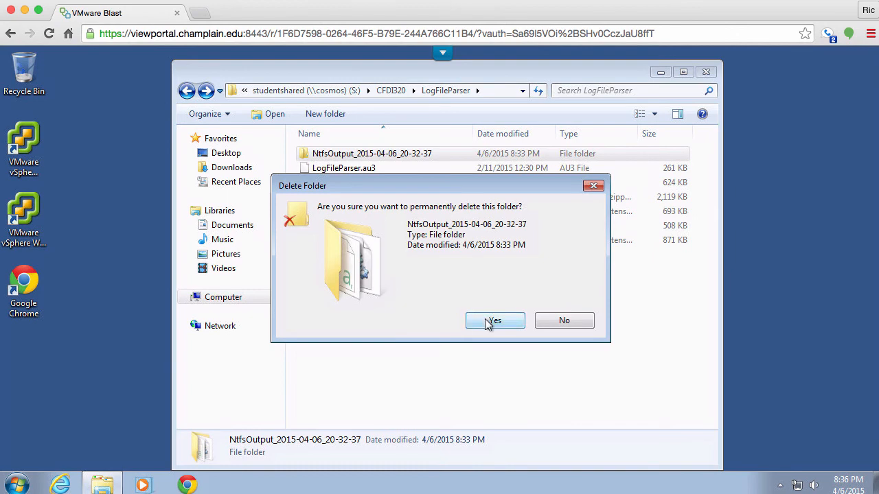
{"action": "left_click", "coordinate": [495, 320]}
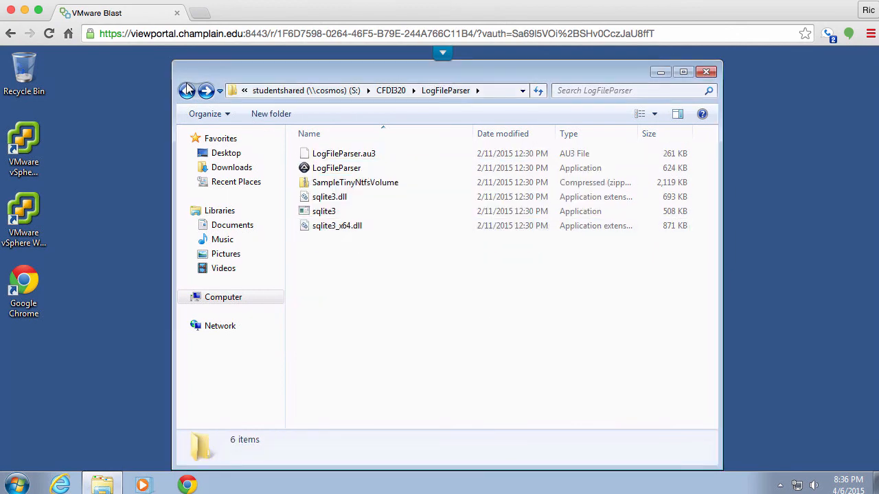
{"action": "left_click", "coordinate": [186, 90]}
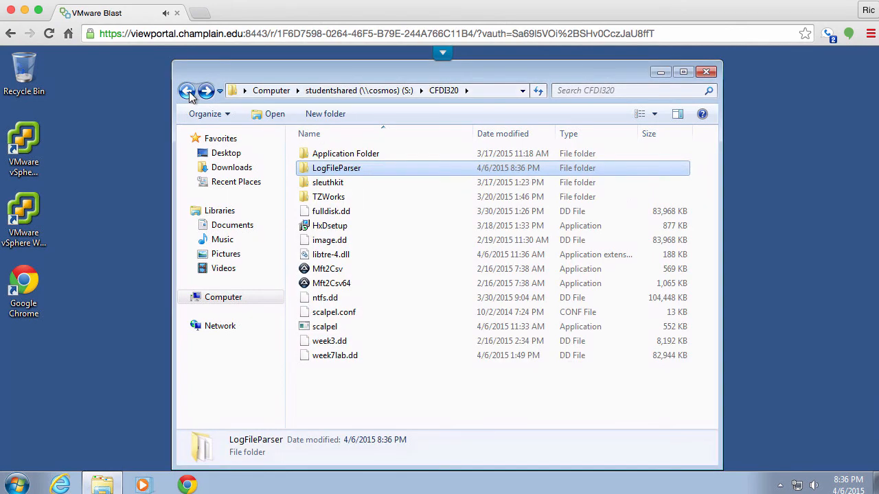